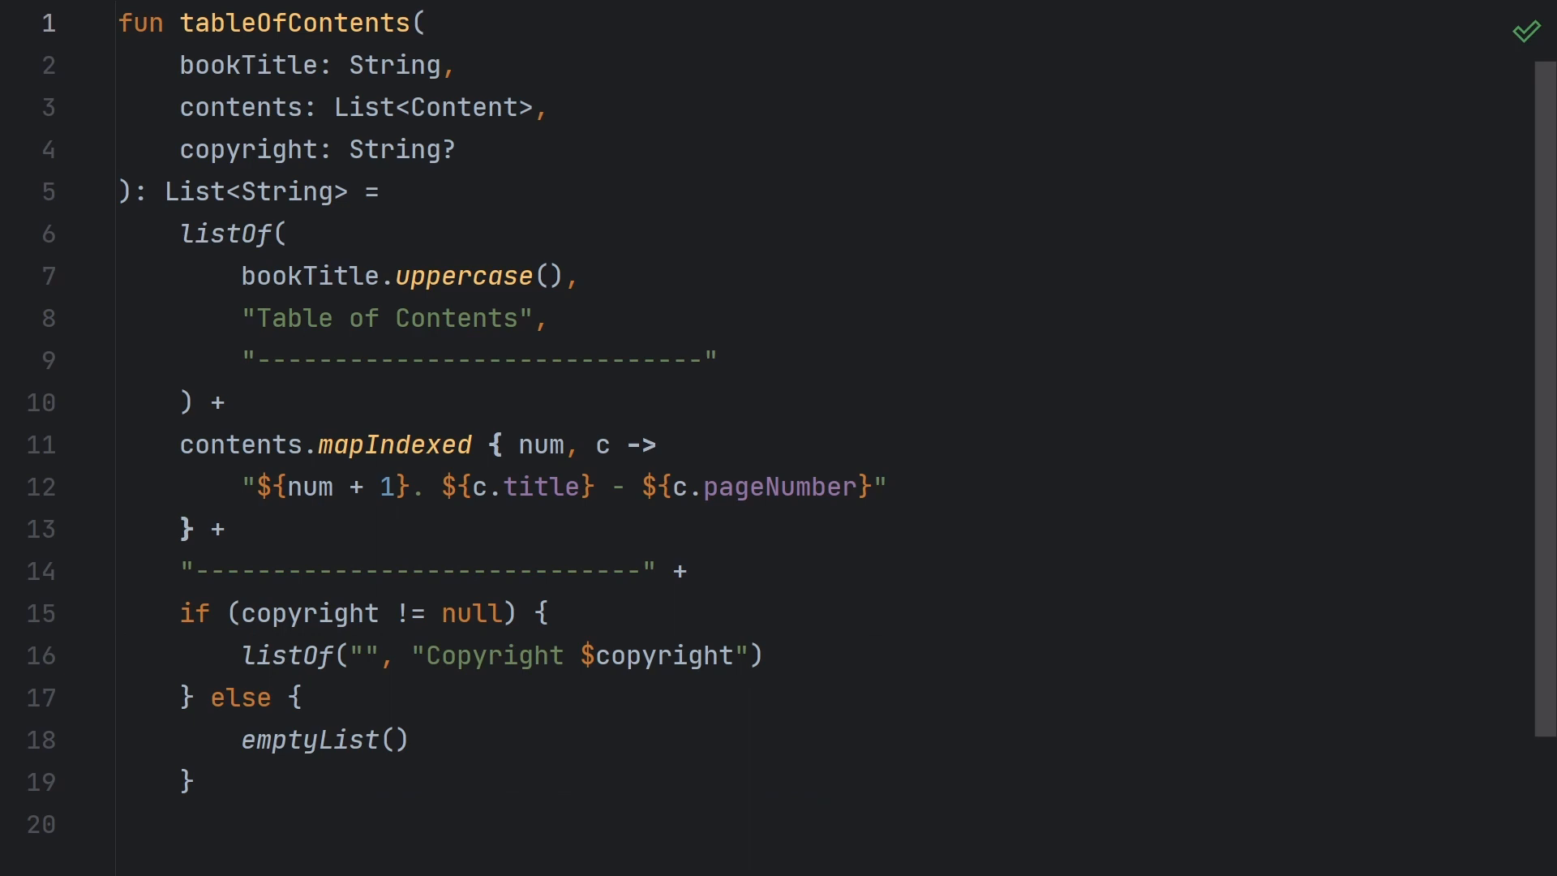
# Place main.kt beside the tableOfContents function and start a 'val toc =' line in main.
pyautogui.moveTo(164, 220); pyautogui.dragTo(640, 408)
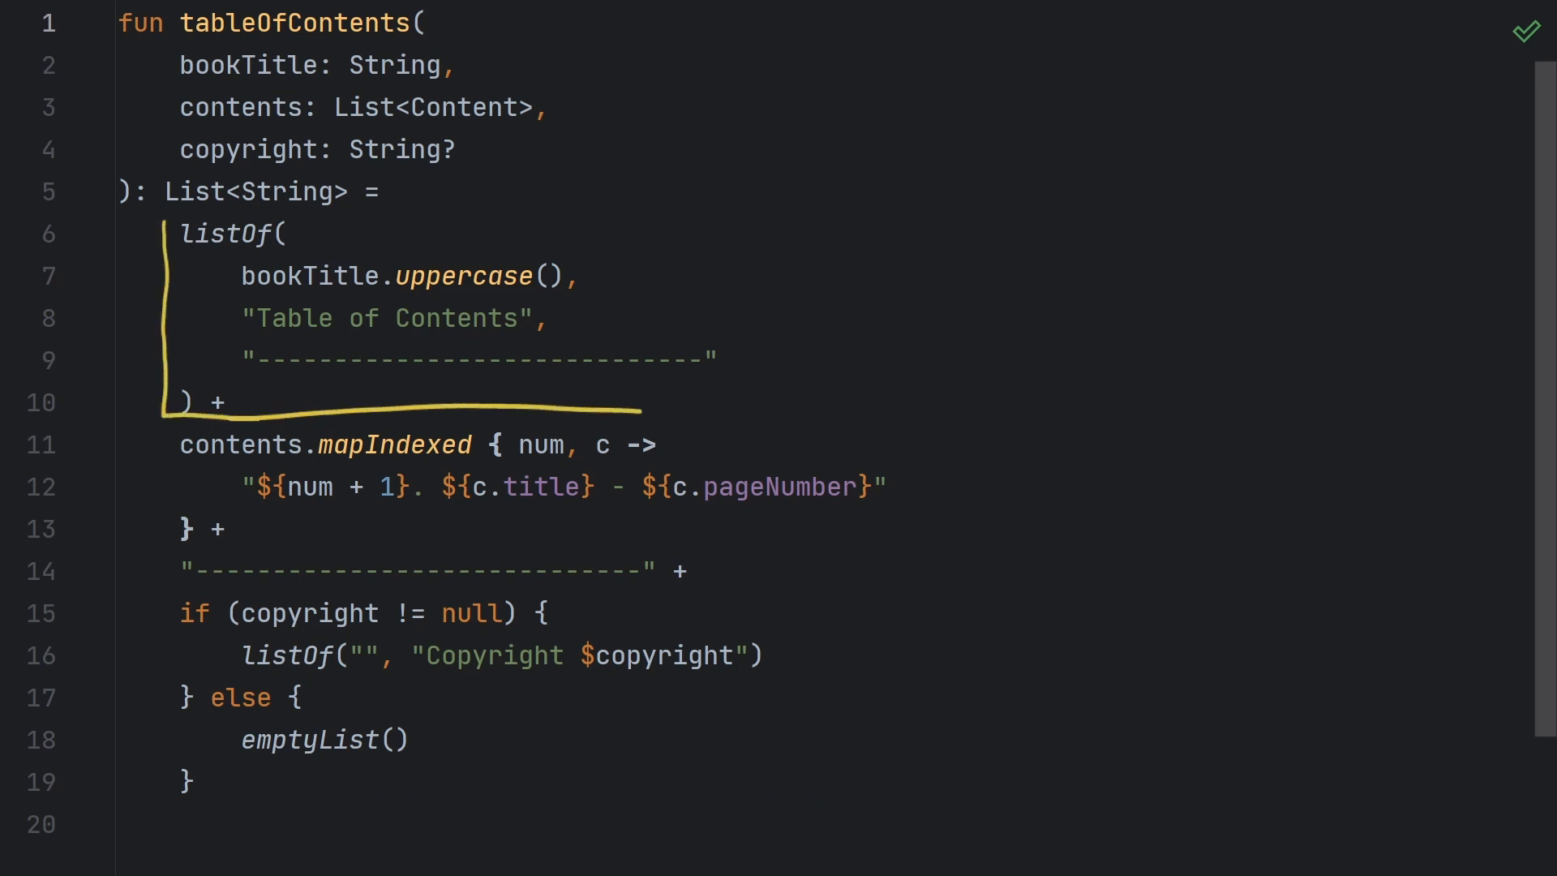
pyautogui.moveTo(412, 209); pyautogui.dragTo(730, 421)
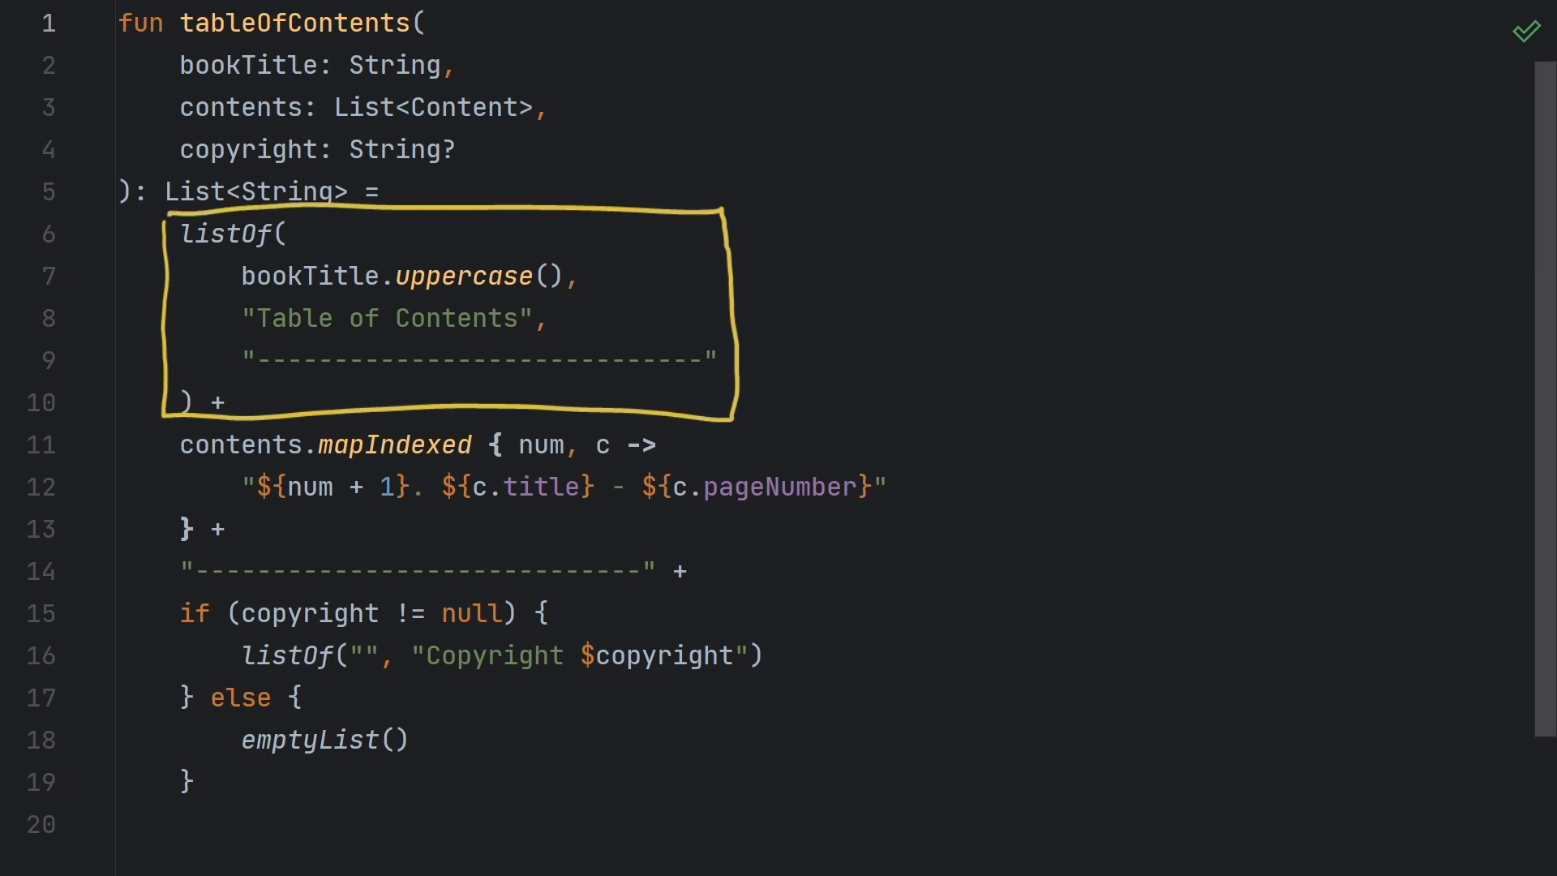
pyautogui.moveTo(159, 417); pyautogui.dragTo(686, 537)
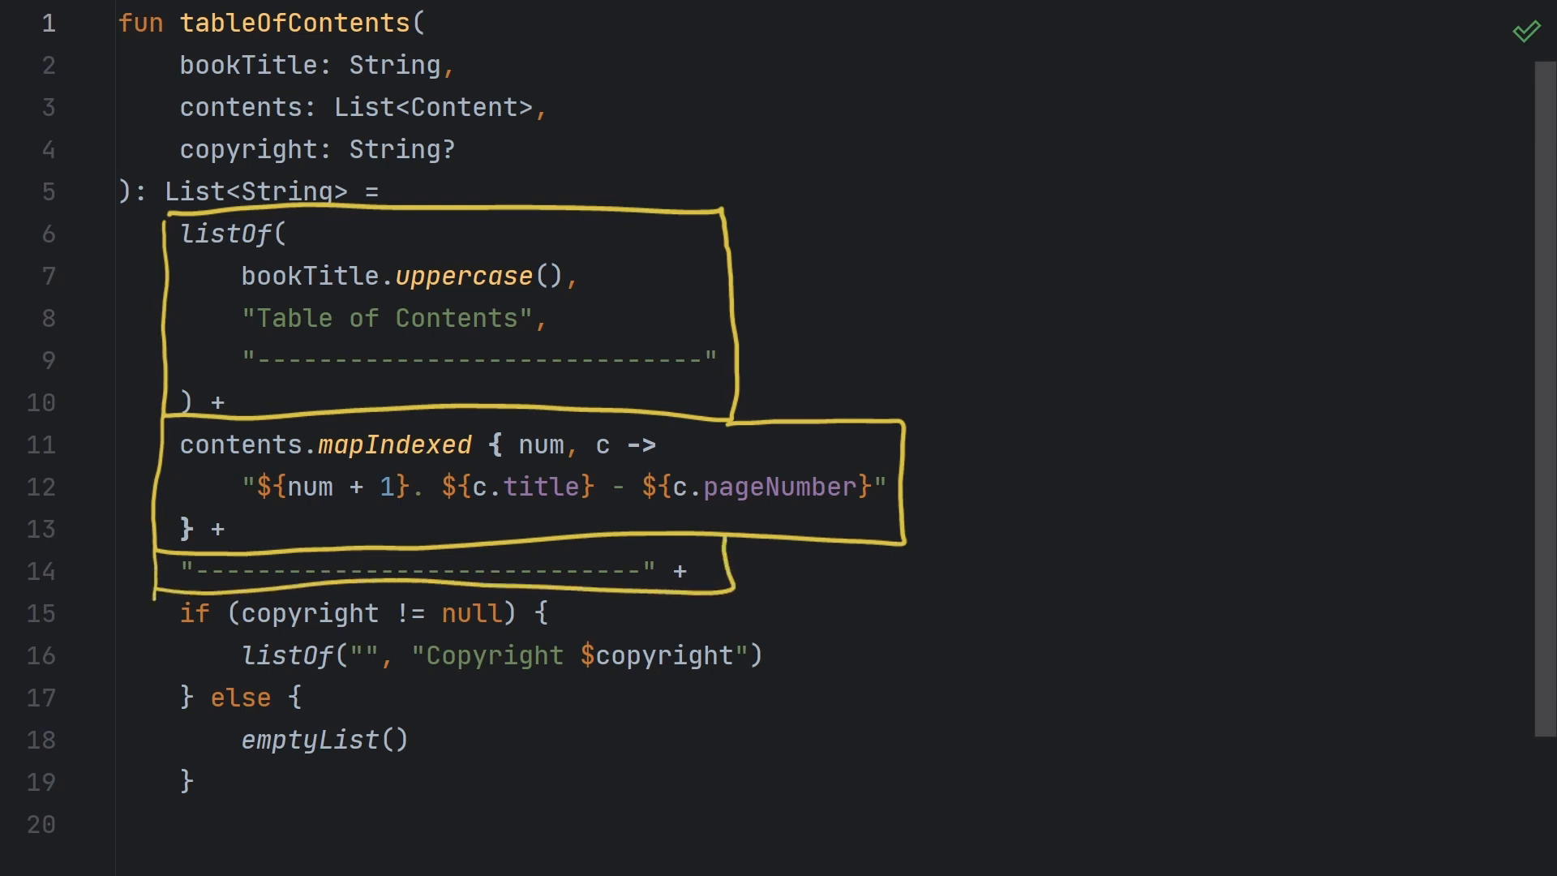
pyautogui.moveTo(149, 596); pyautogui.dragTo(695, 784)
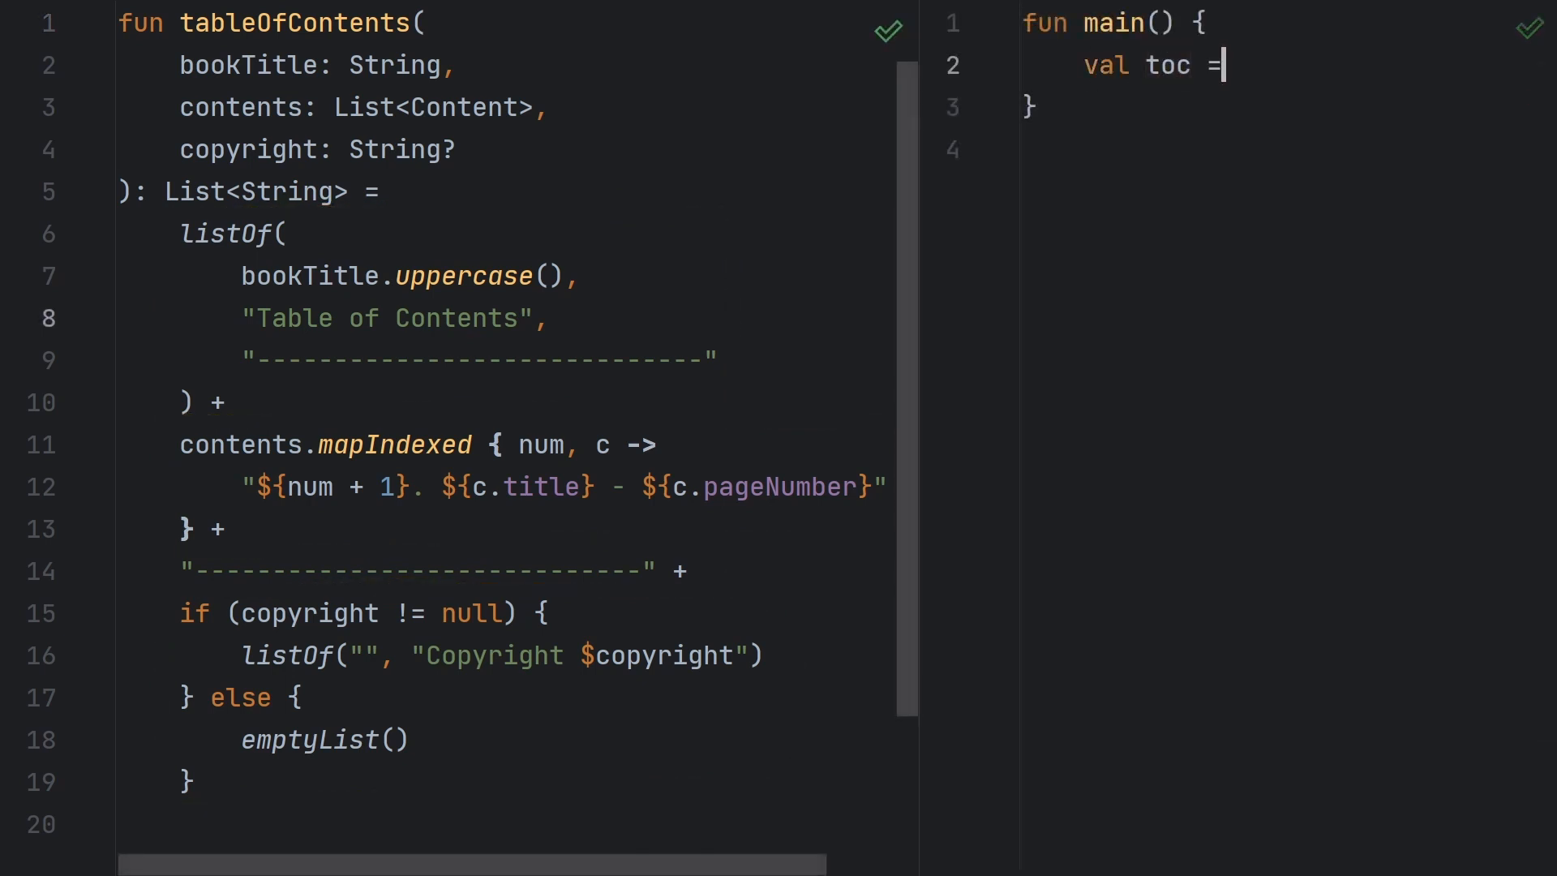
# Assign toc = tableOfContents(title, contents, "1892"), print it with toc.forEach(::println), and run main.
pyautogui.write('tableOfContents')
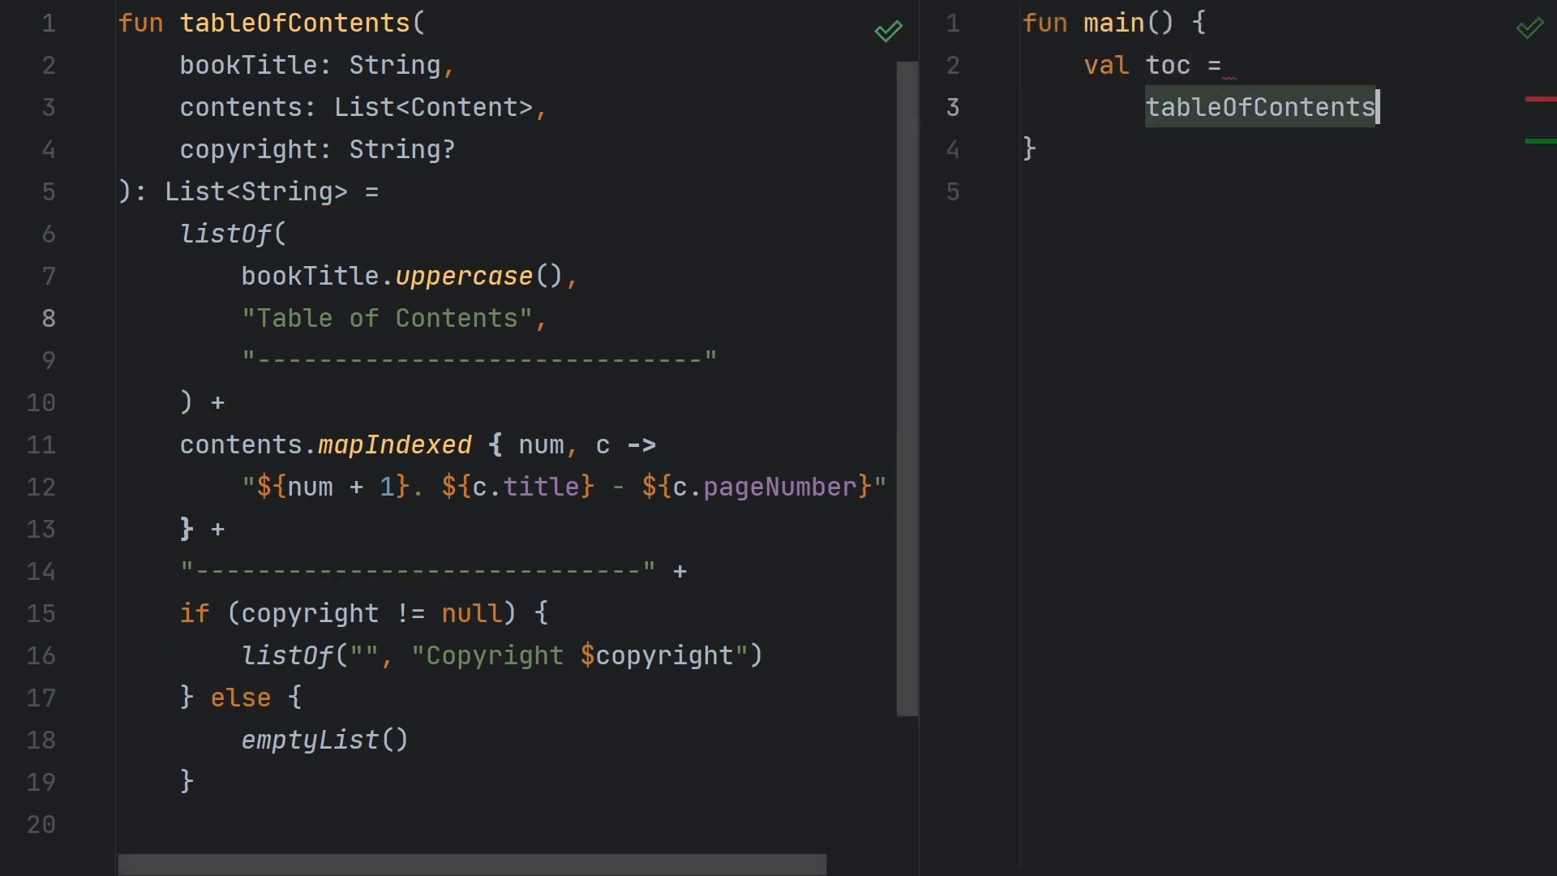
pyautogui.write('(title,')
pyautogui.write('"1892')
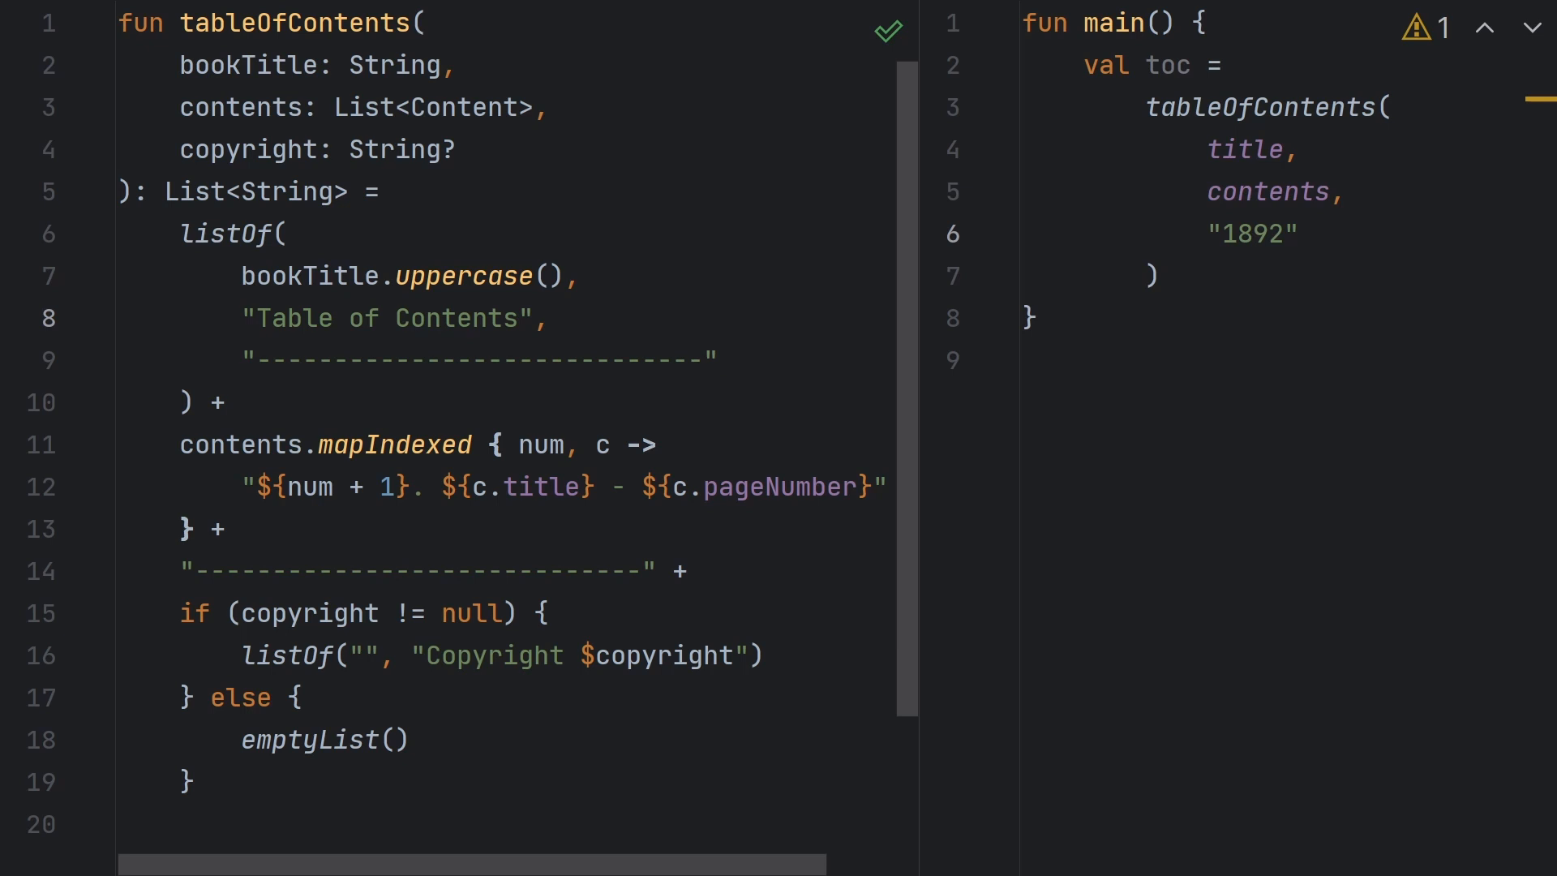
pyautogui.write('toc')
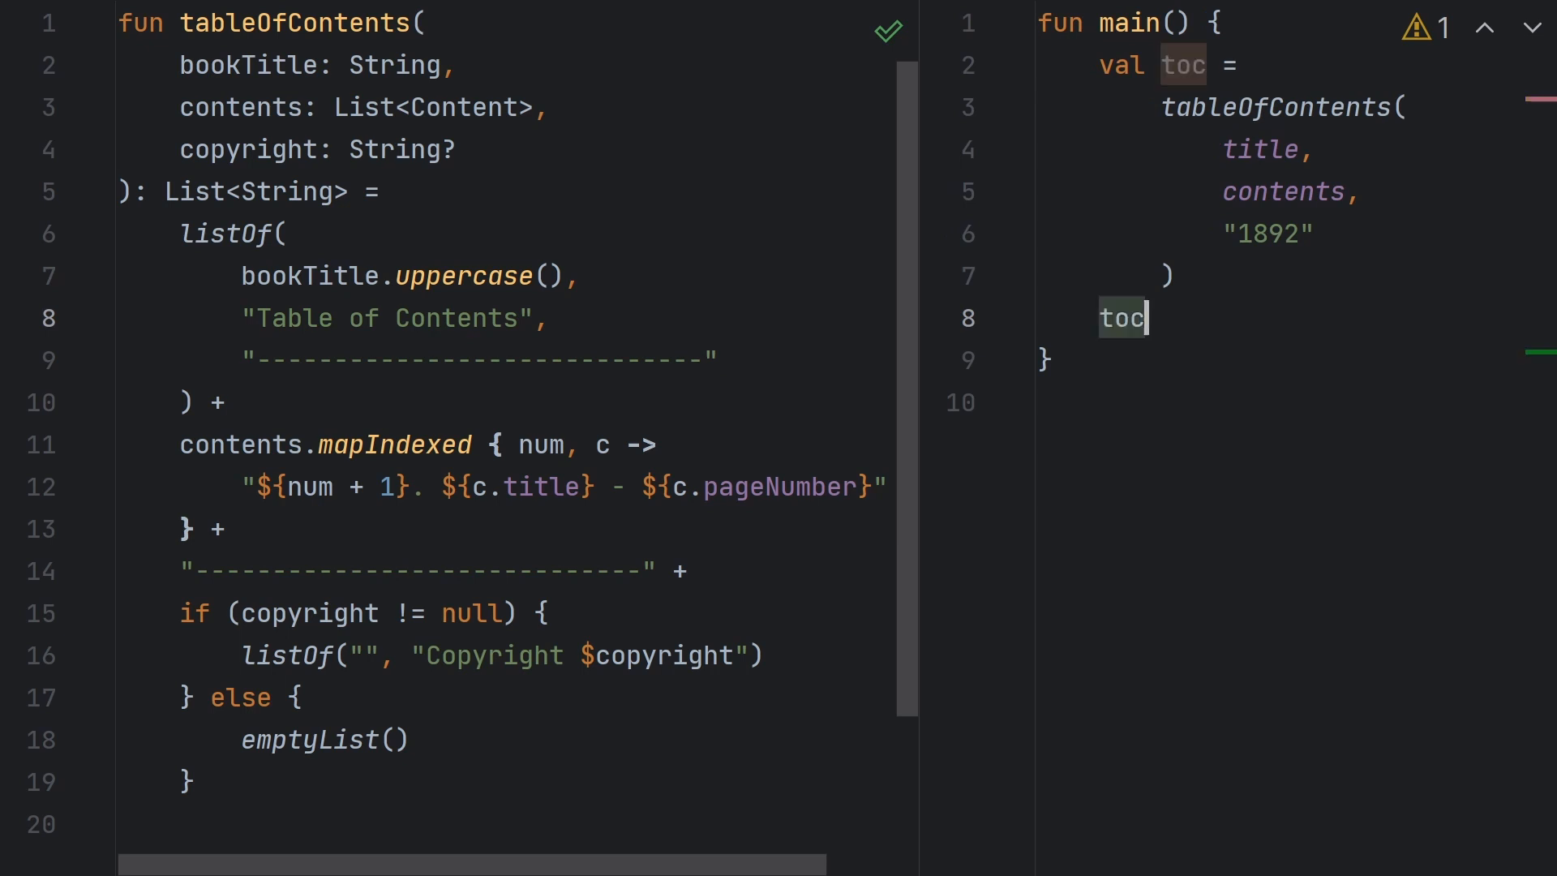
pyautogui.write('.forEach()')
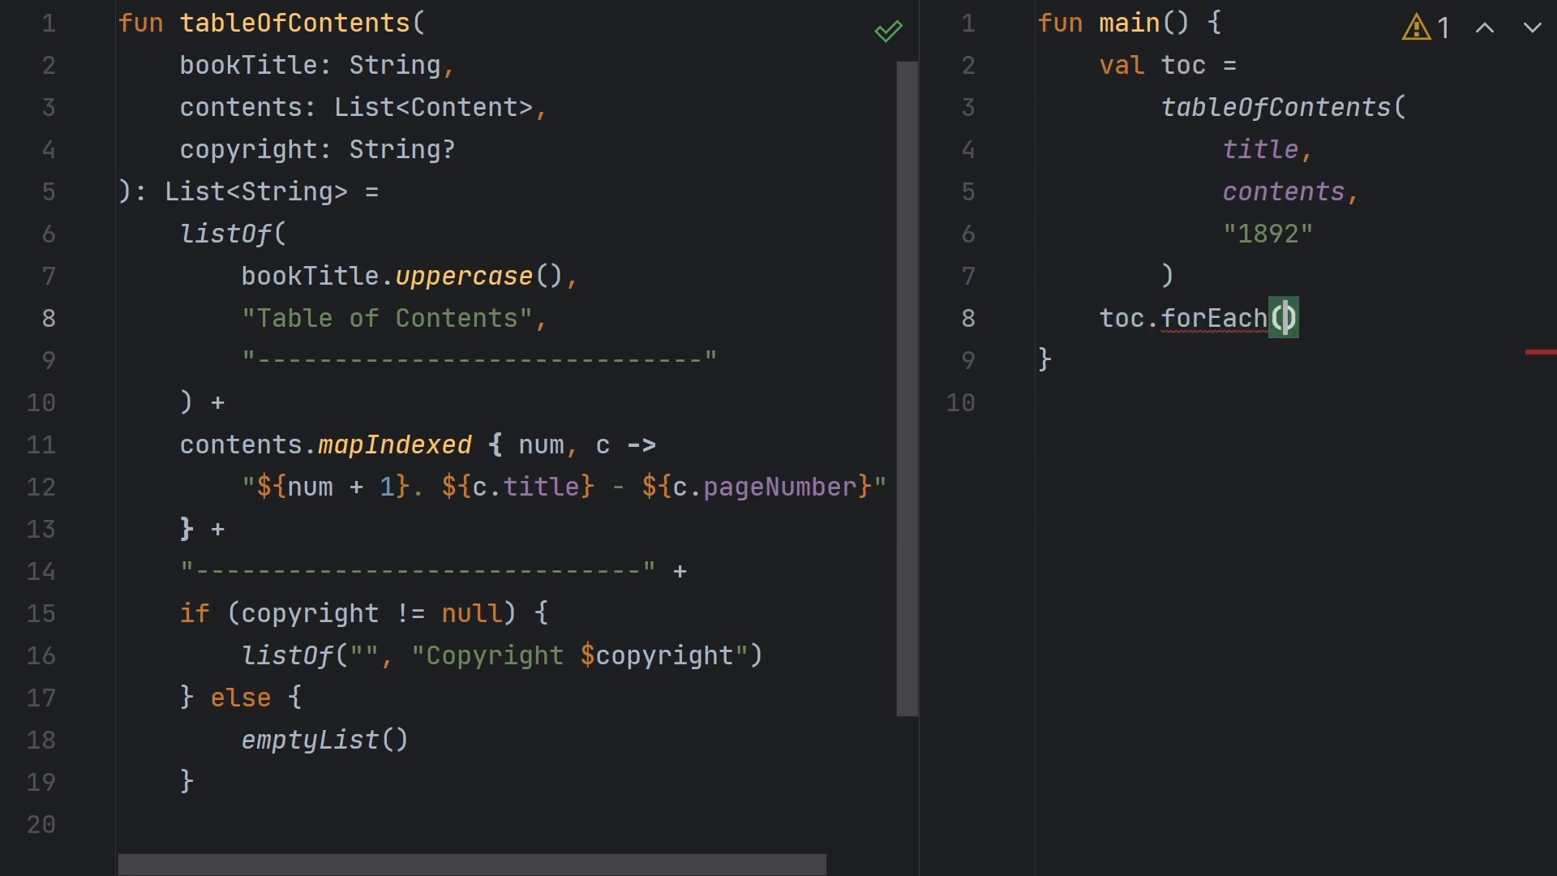
pyautogui.write('::println')
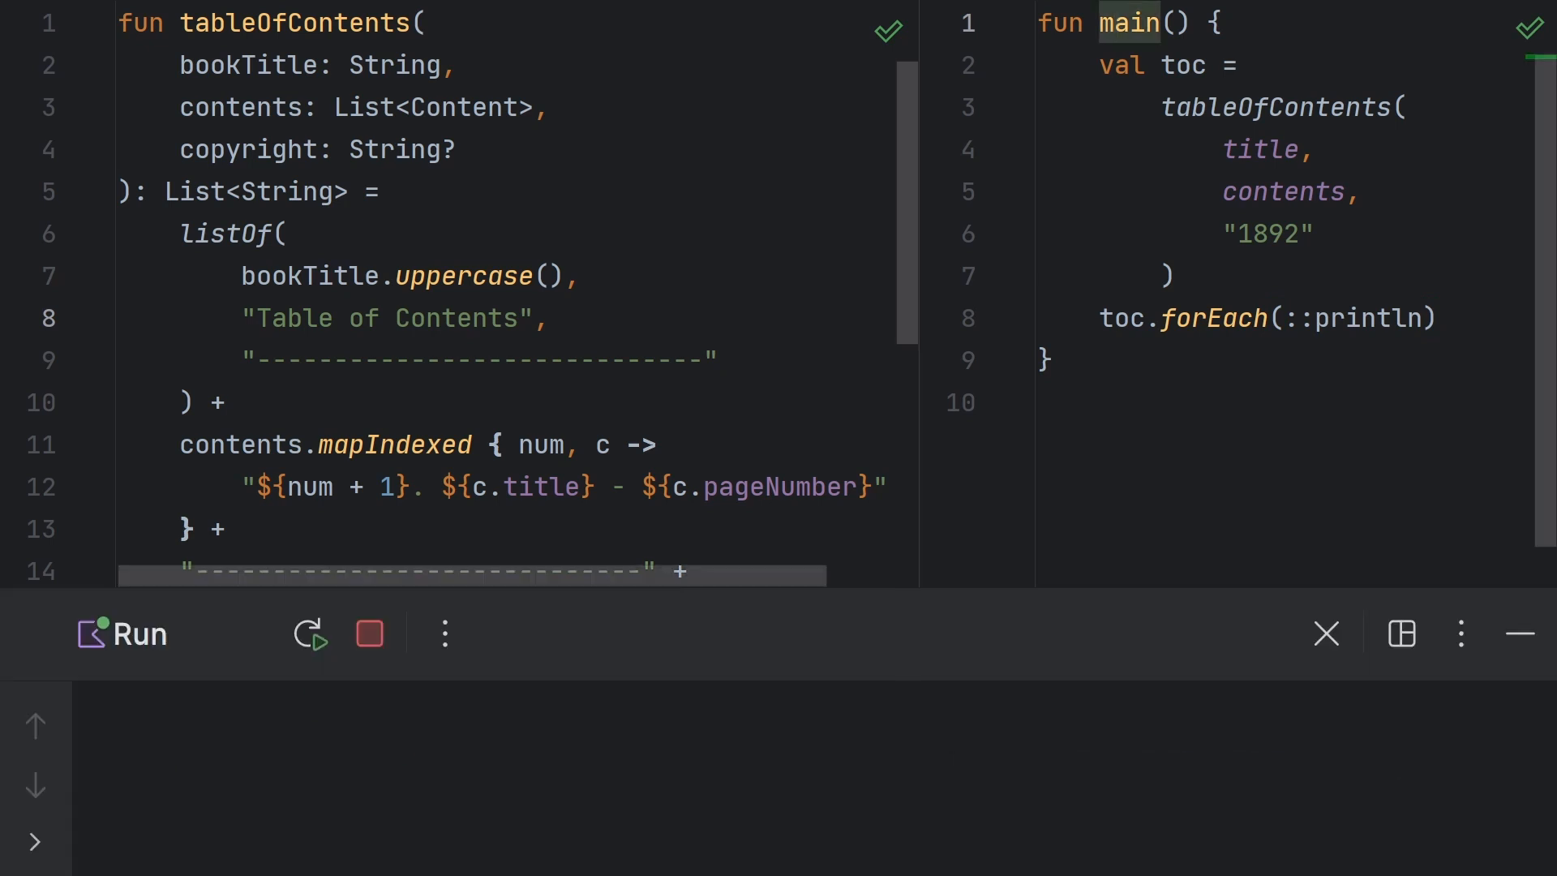
pyautogui.click(310, 634)
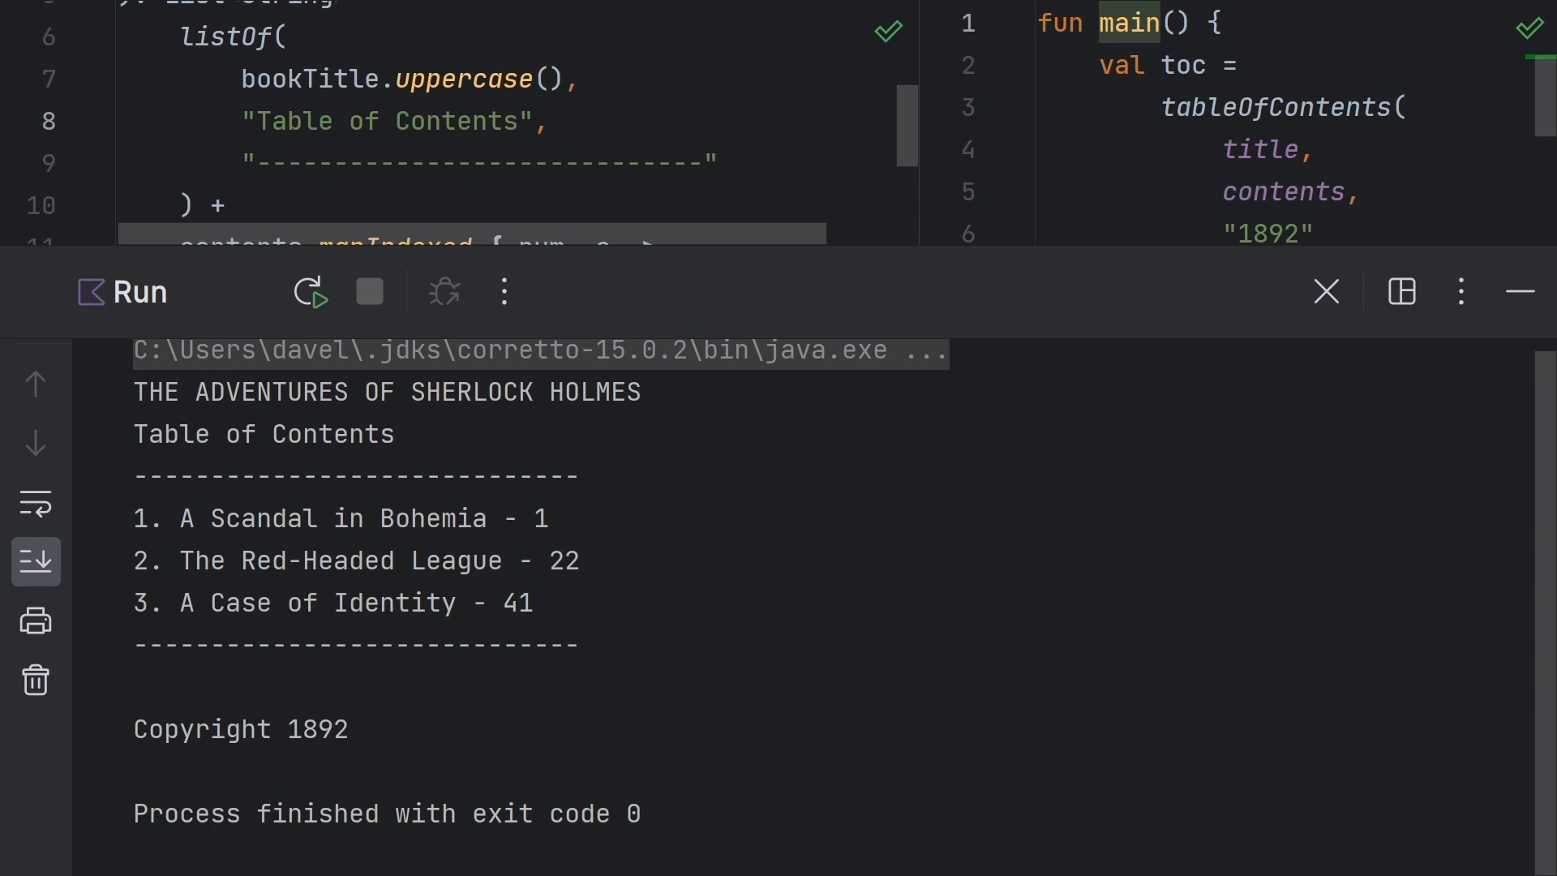
pyautogui.click(1325, 292)
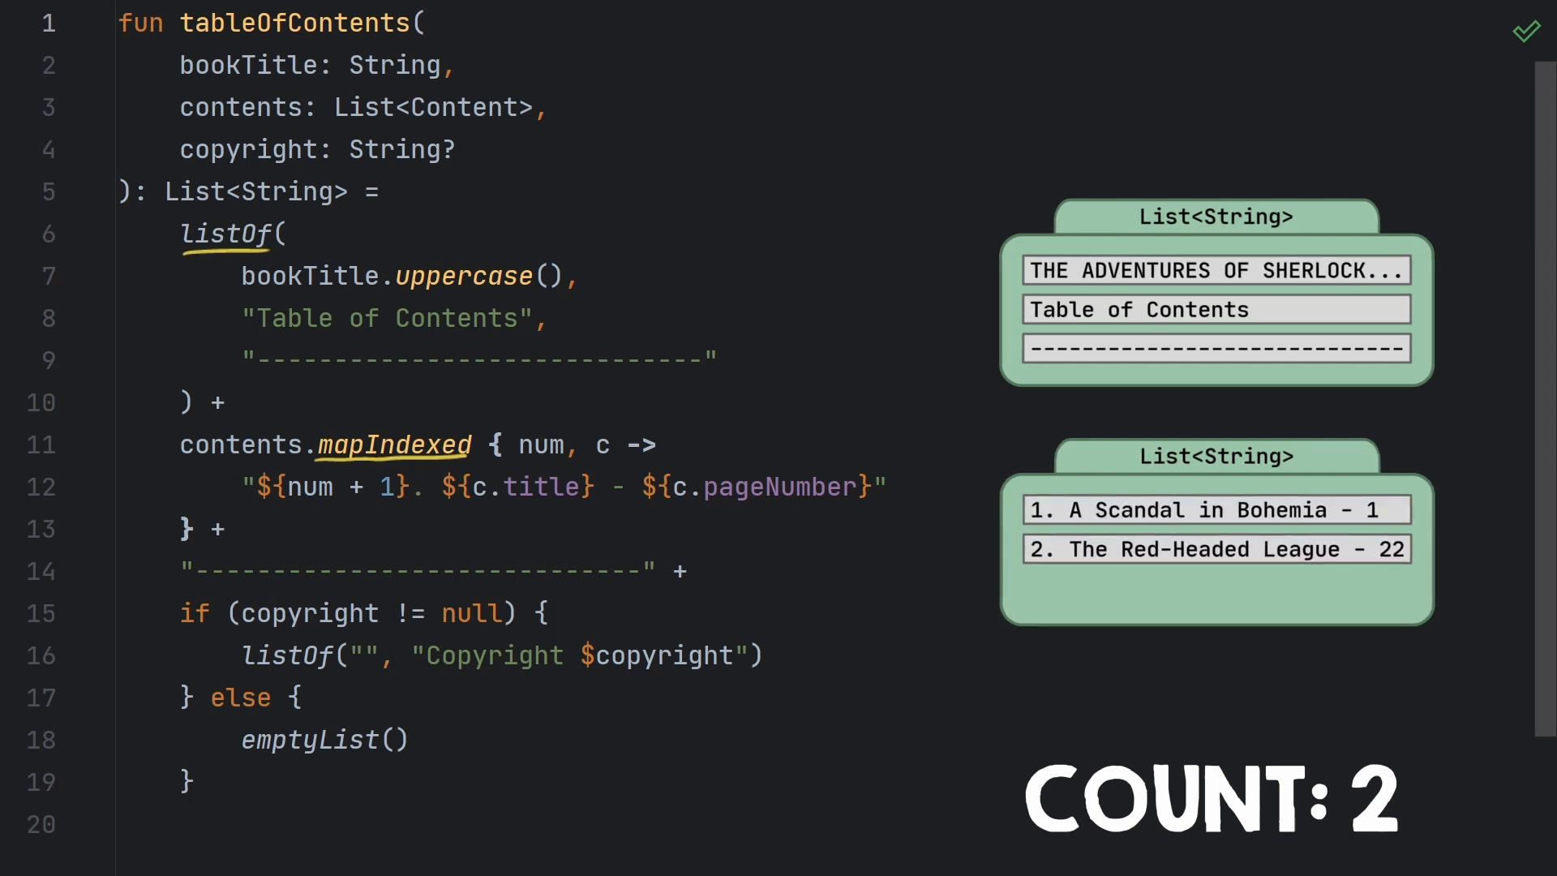
pyautogui.click(216, 402)
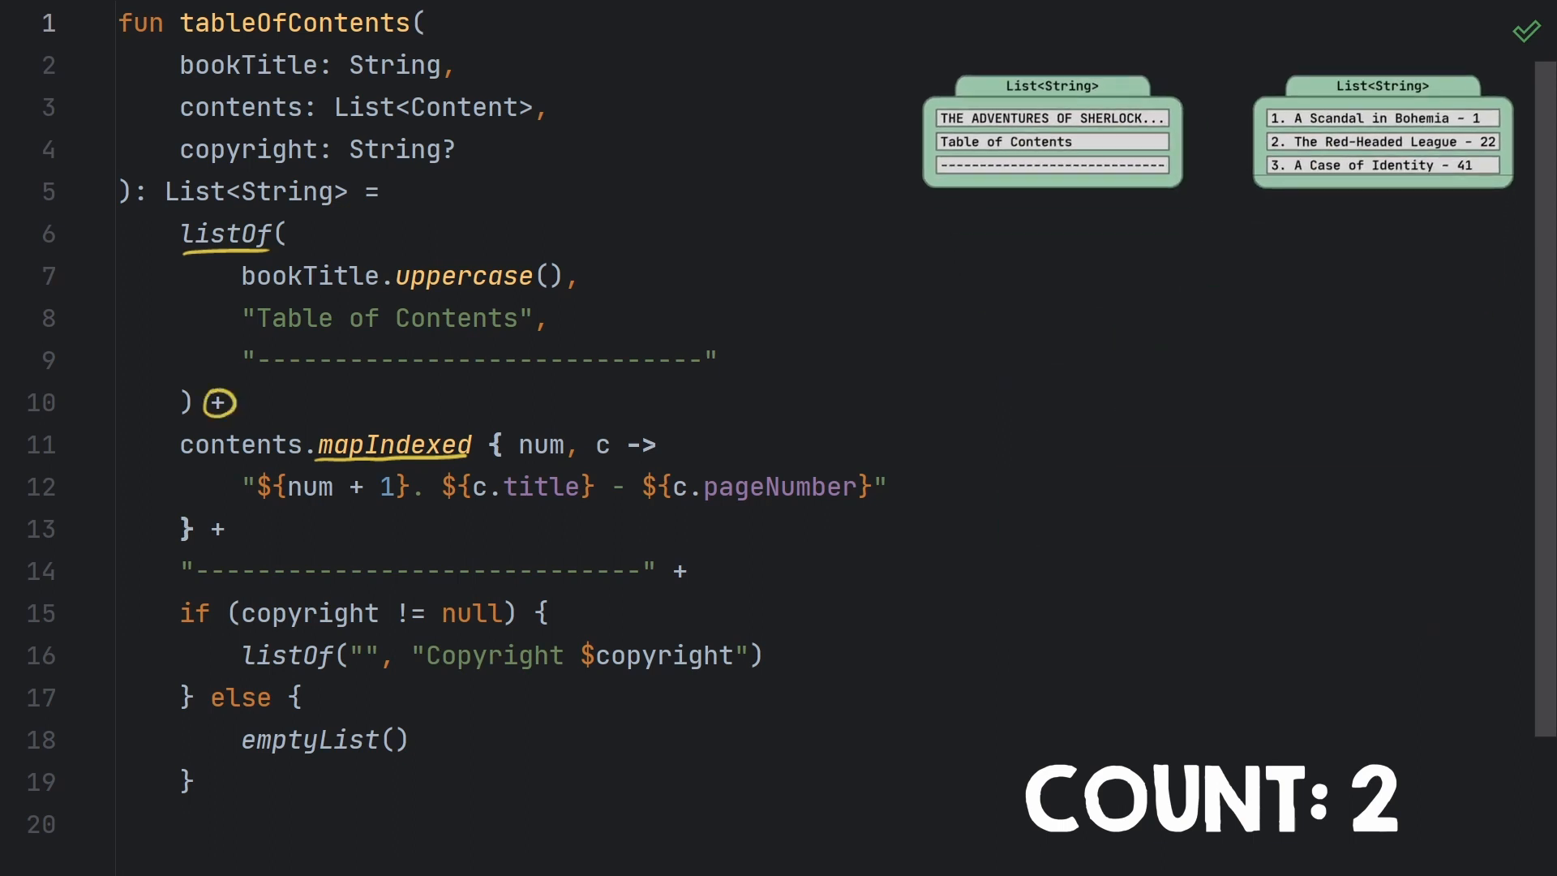
pyautogui.click(217, 403)
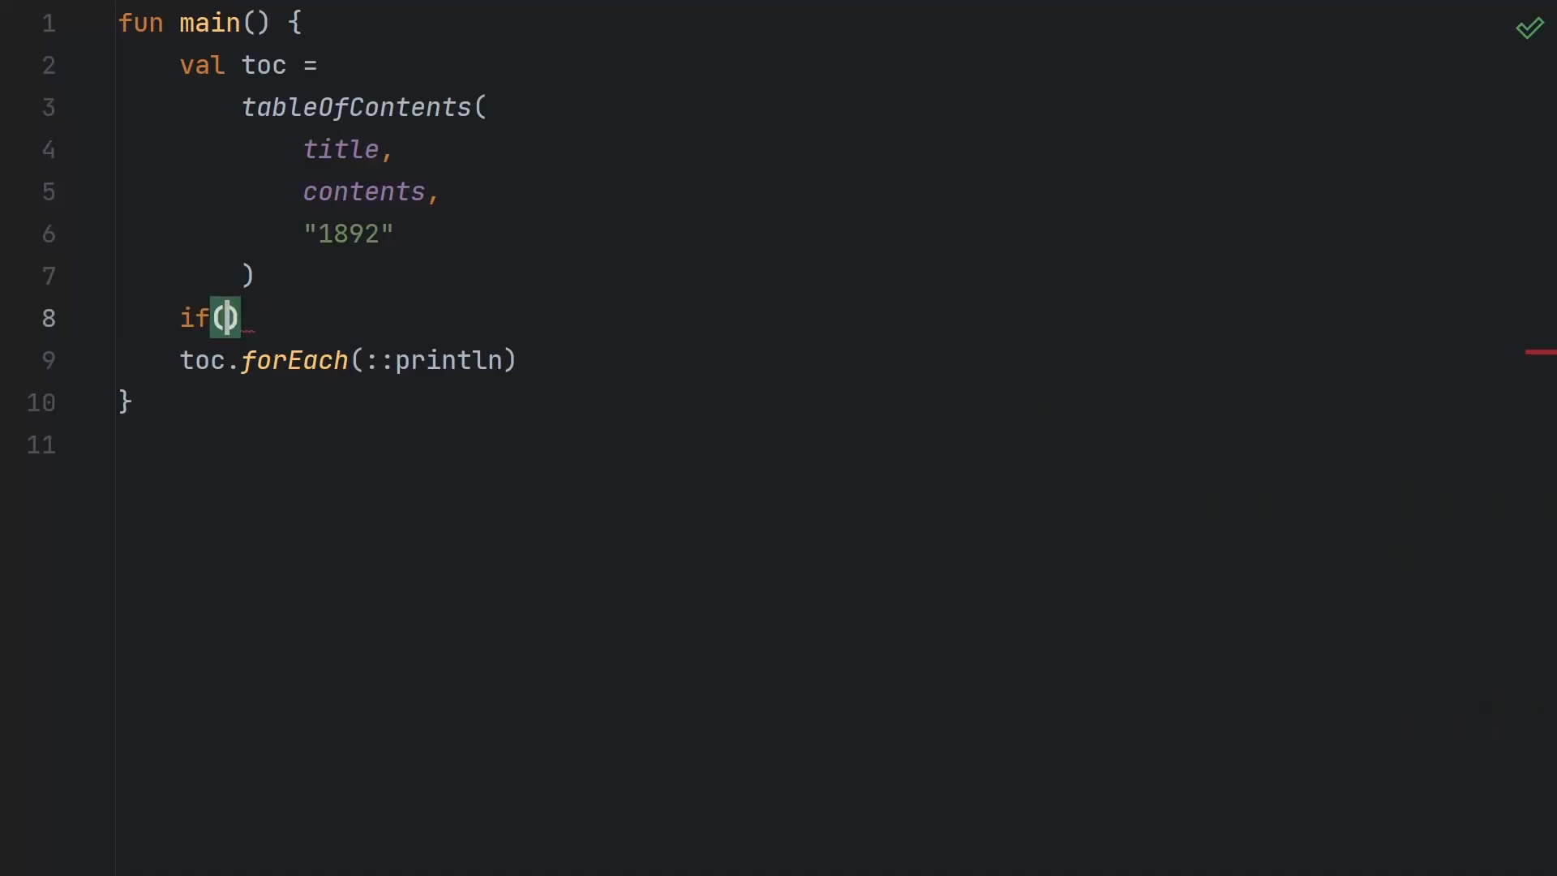
# Add if (toc is MutableList<String>) { toc[0] = "THE ADVENTURES OF IRENE ADLER" } above forEach.
pyautogui.write('toc is MutableList<String>')
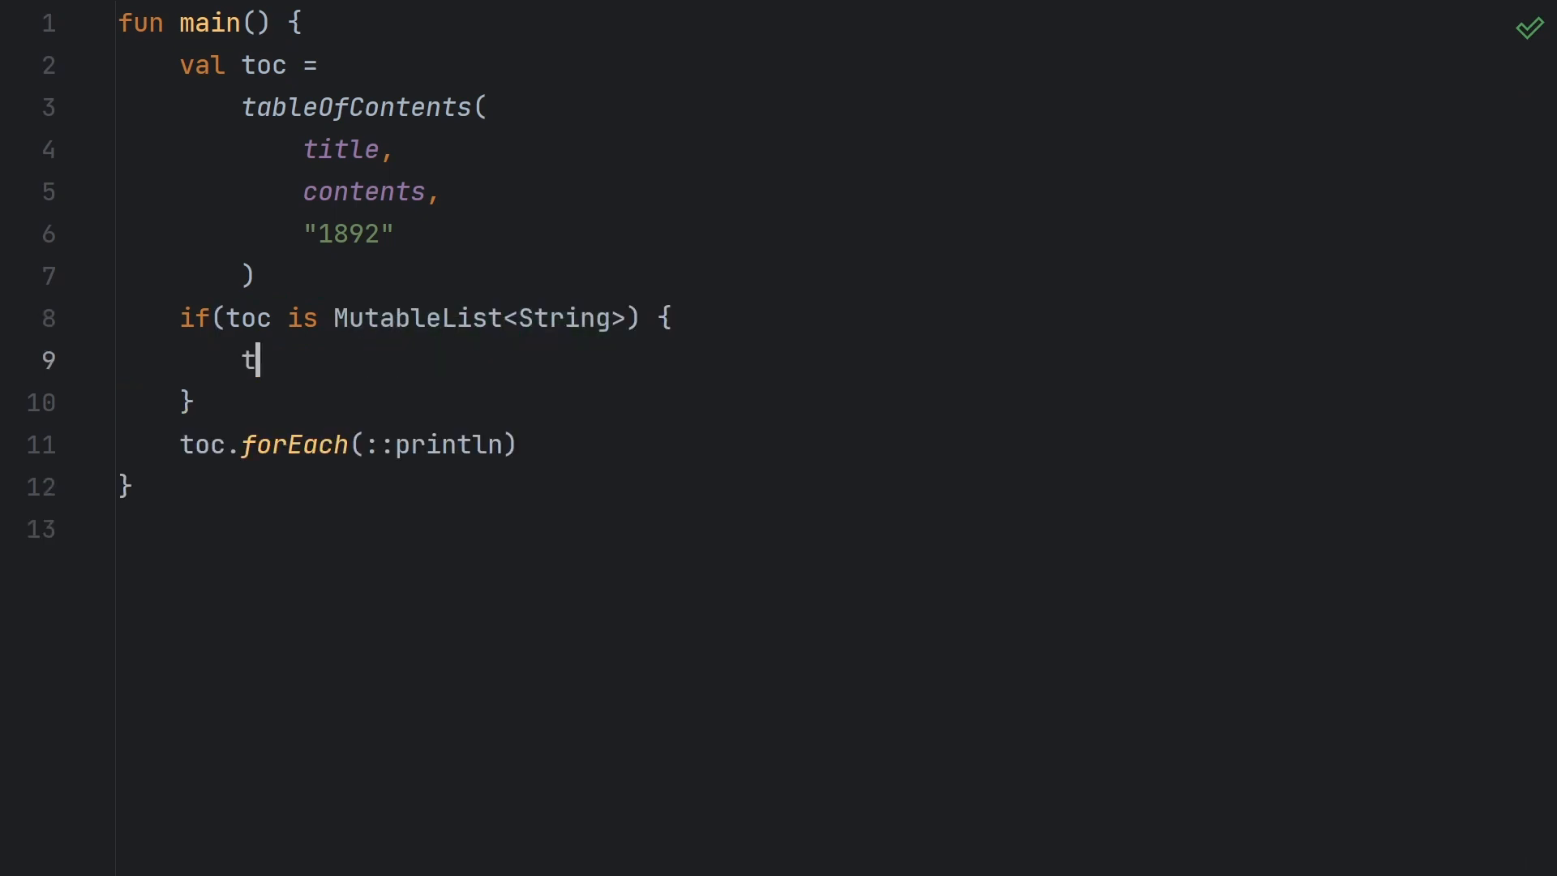
pyautogui.write('oc[0] = "T"')
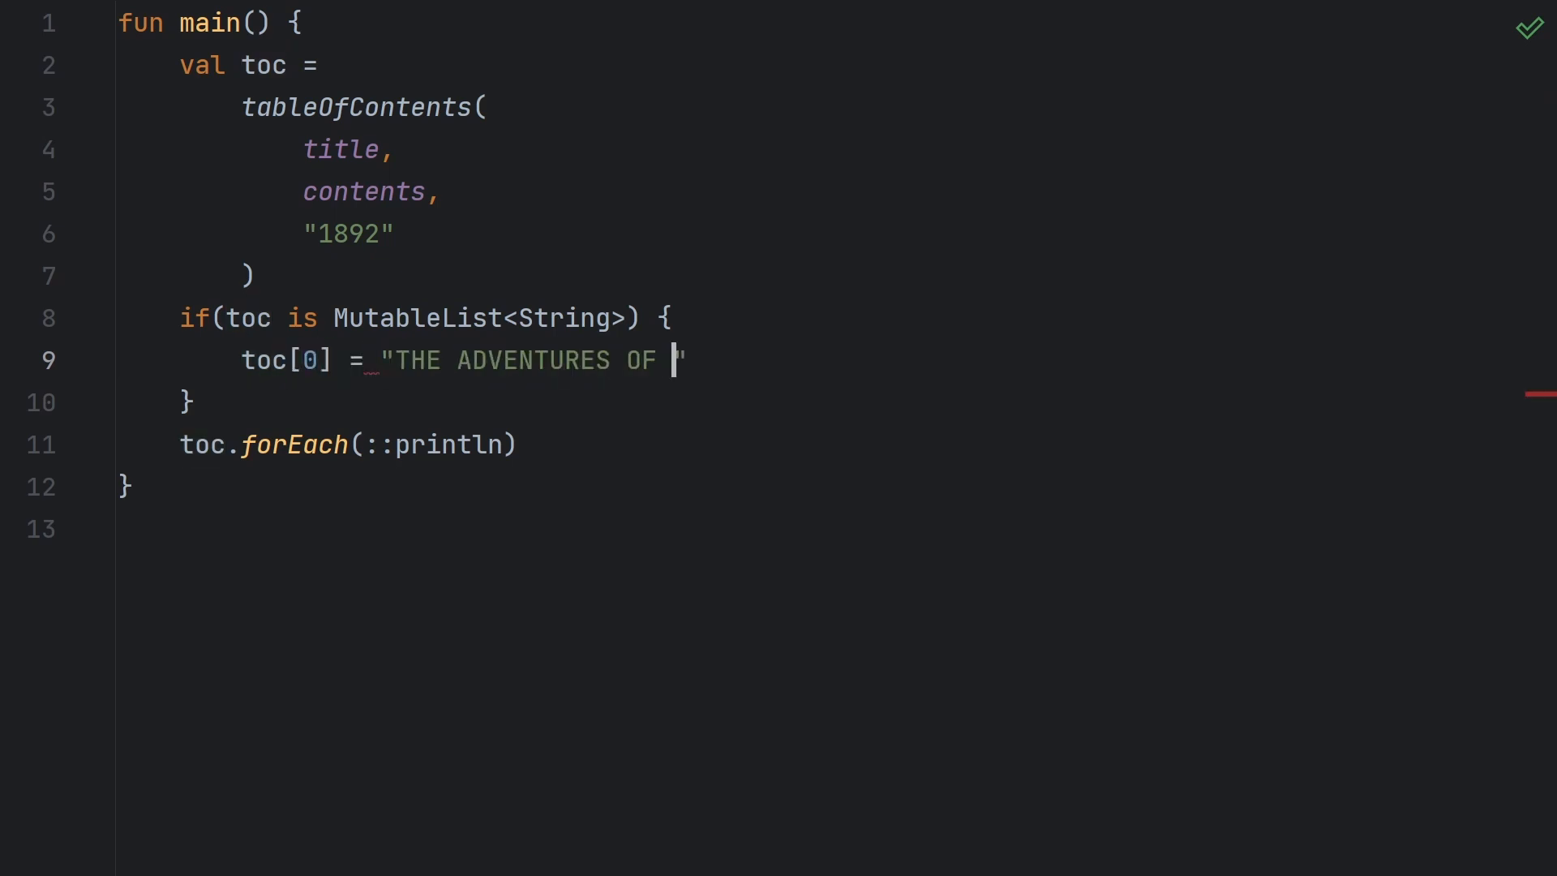
pyautogui.write('IRENE ADLER')
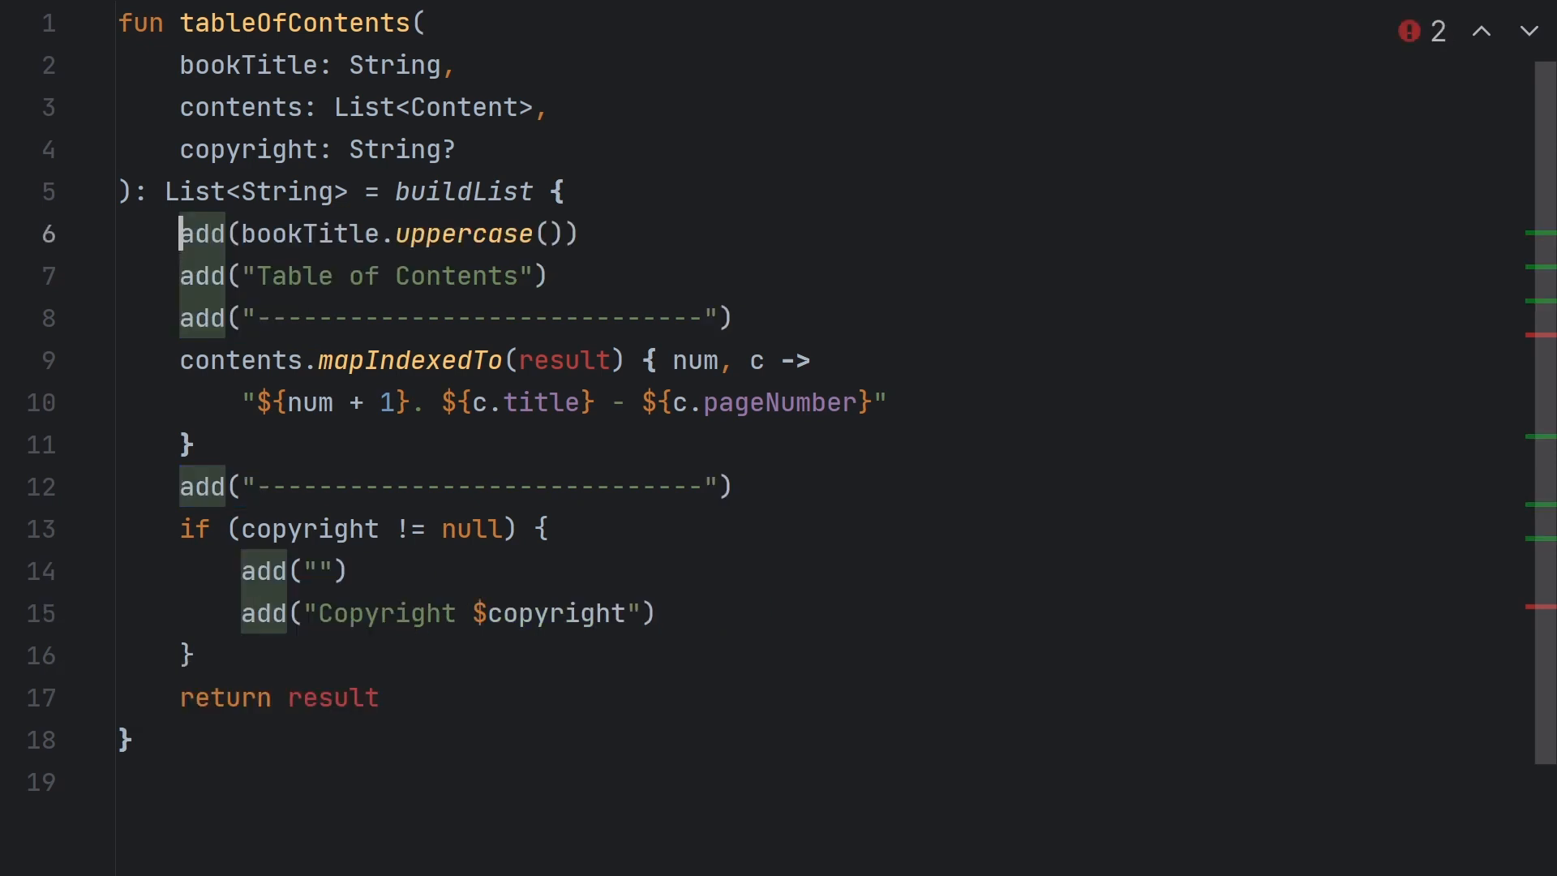
# Rebuild tableOfContents with buildList add calls, mapIndexedTo for chapters, and the copyright lines.
pyautogui.doubleClick(566, 359)
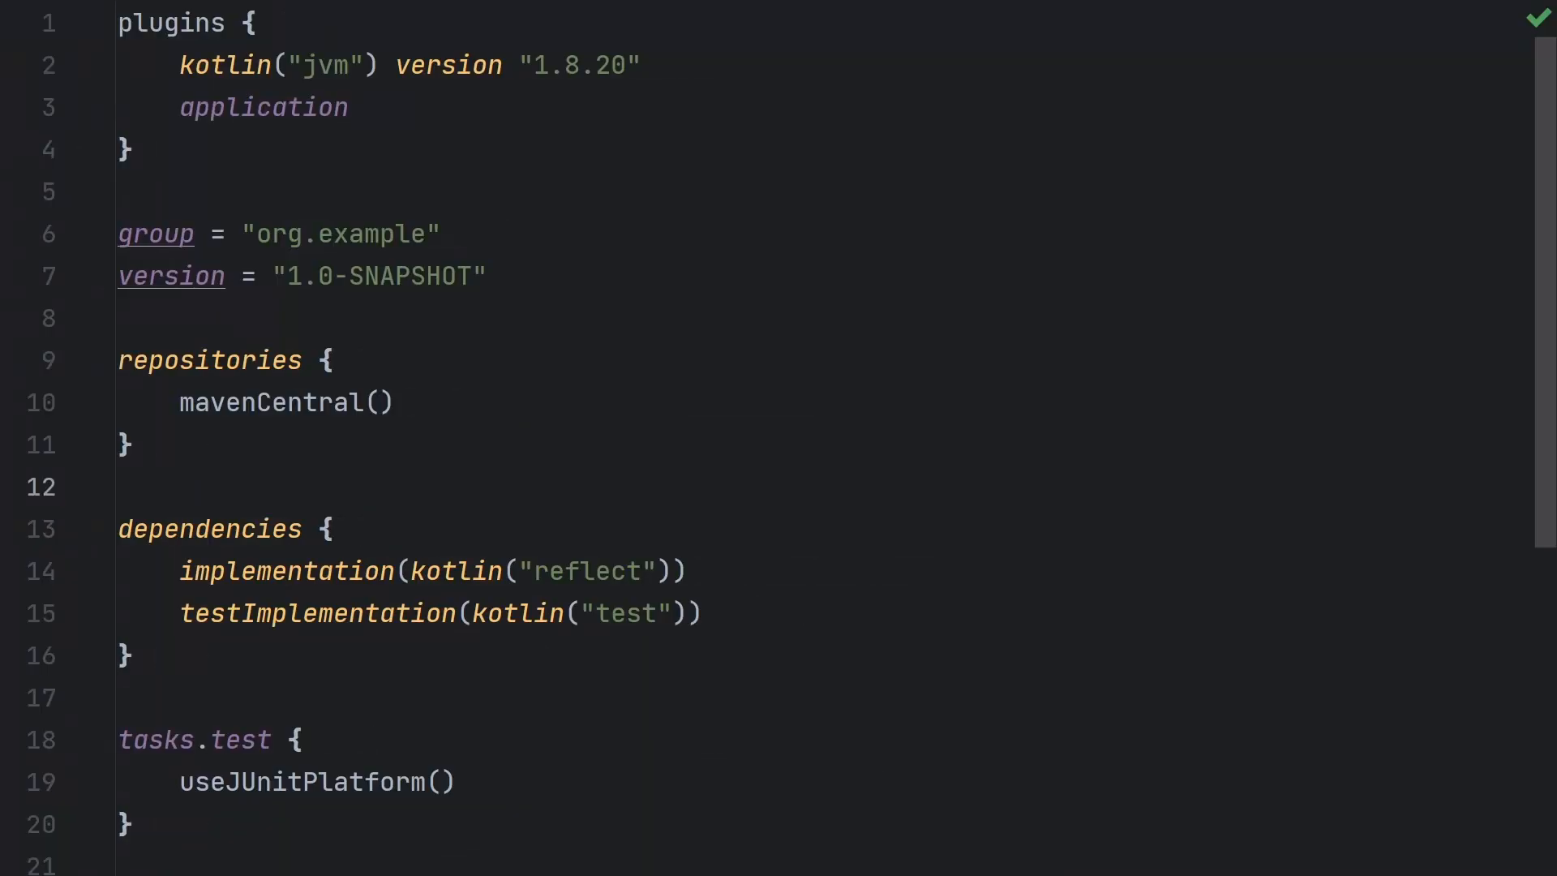
# Add implementation("org.jetbrains.kotlinx:kotlinx-collections-immutable:0.3.5") to the build script dependencies.
pyautogui.write('im')
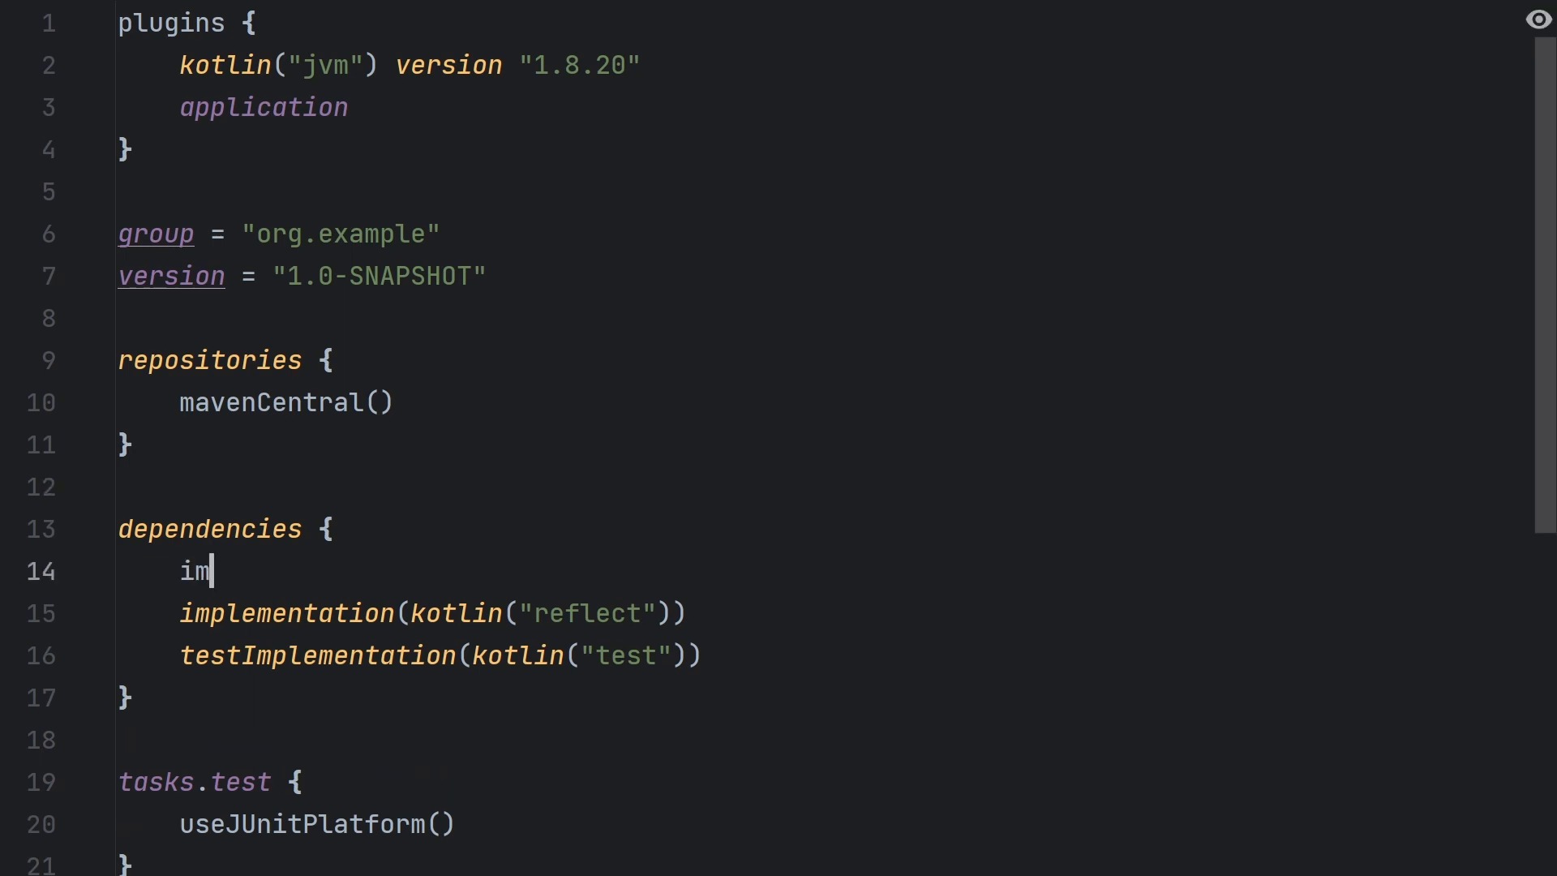
pyautogui.press('Tab')
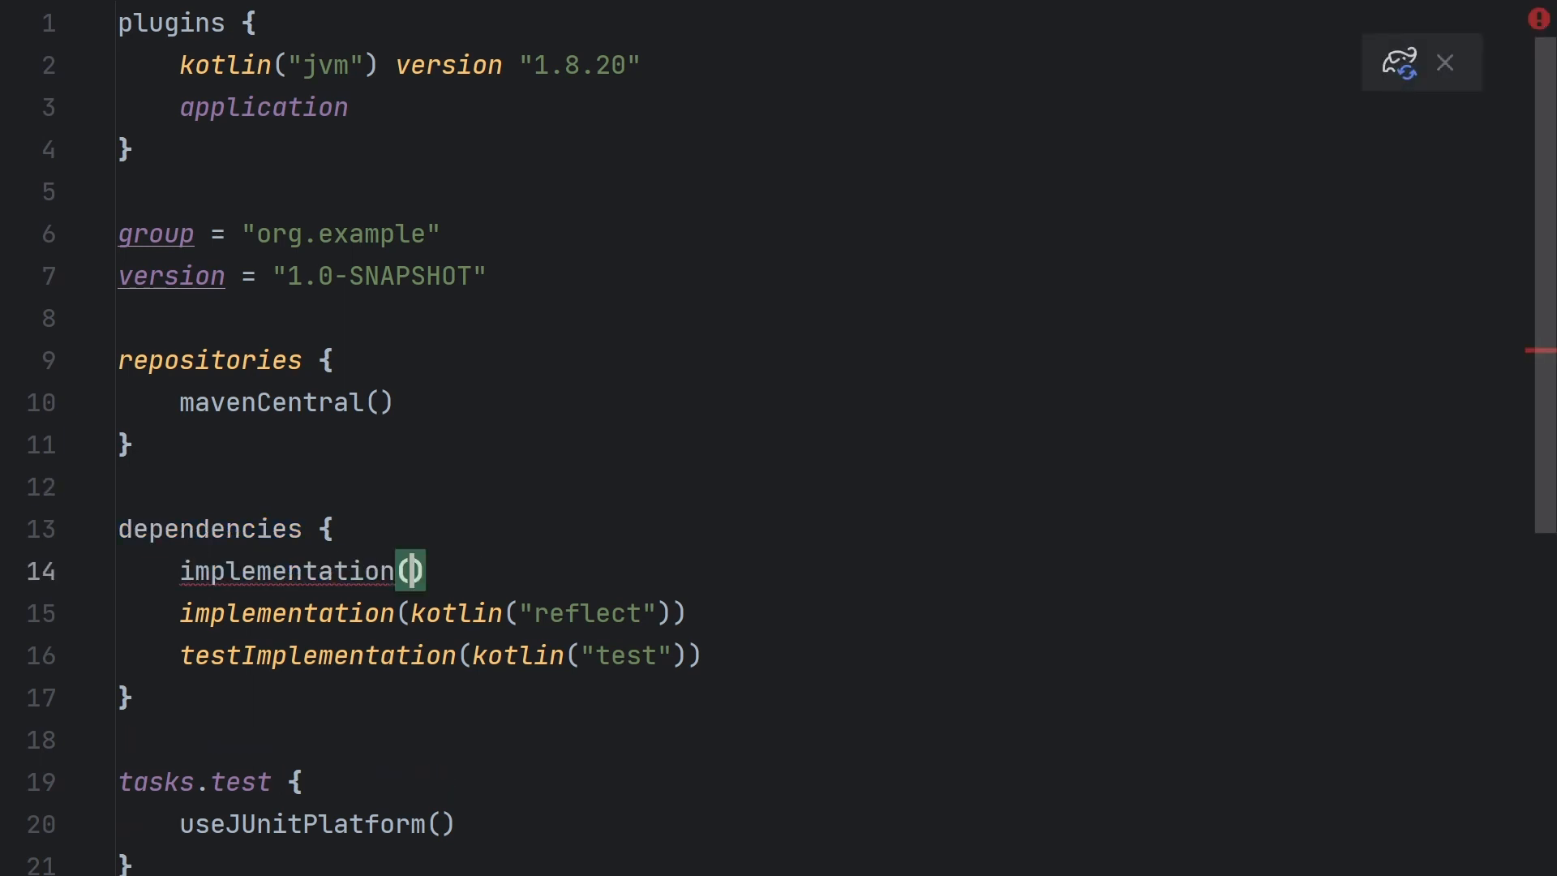
pyautogui.write('"org.jetbrains."')
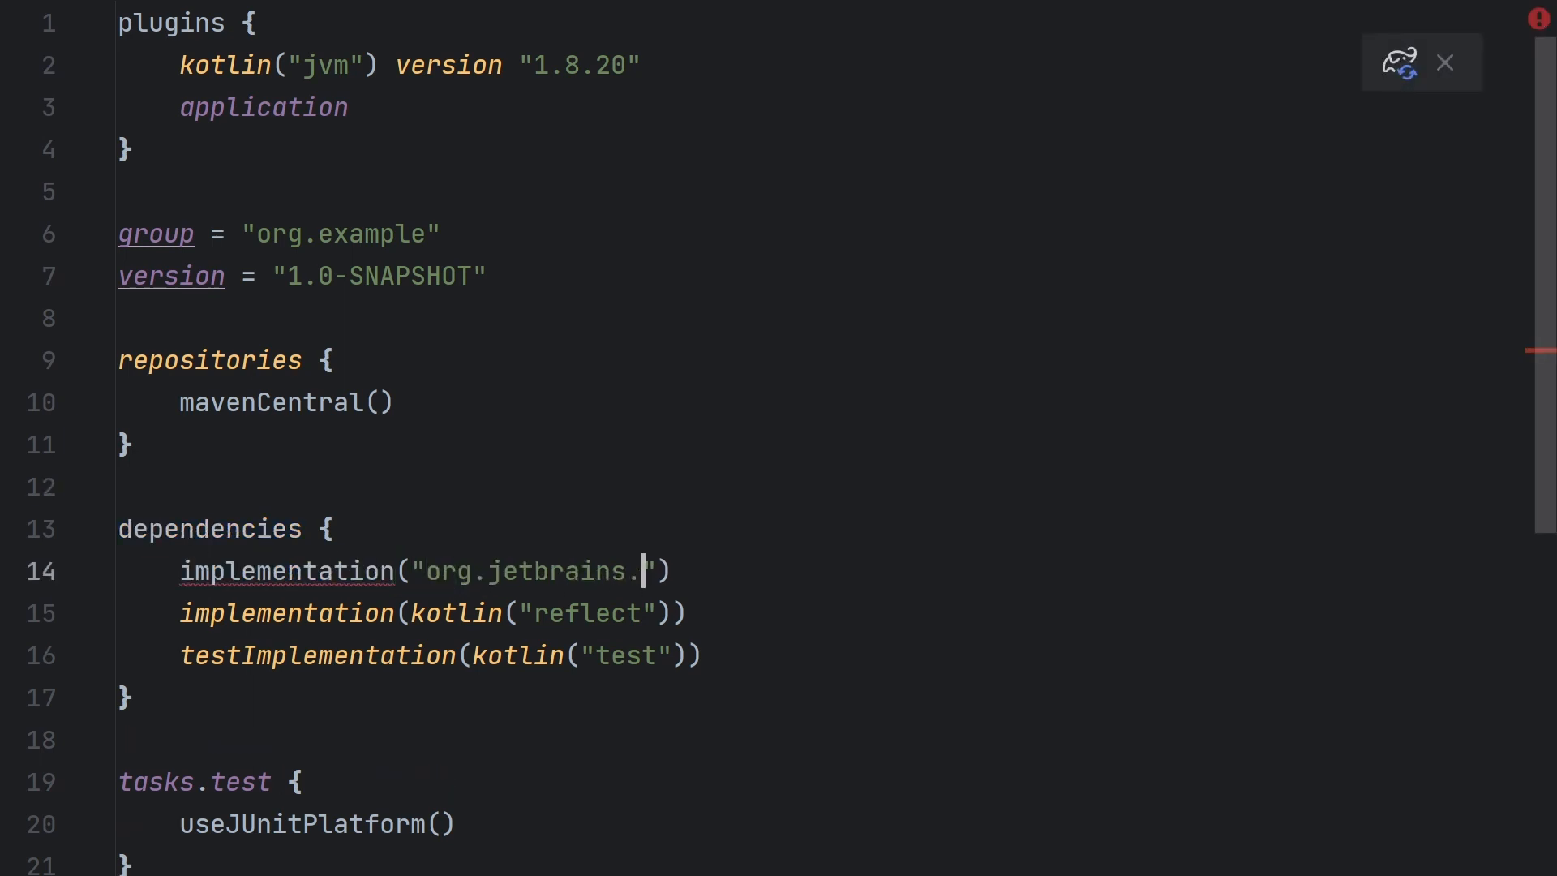
pyautogui.write('kotlinx:kotli')
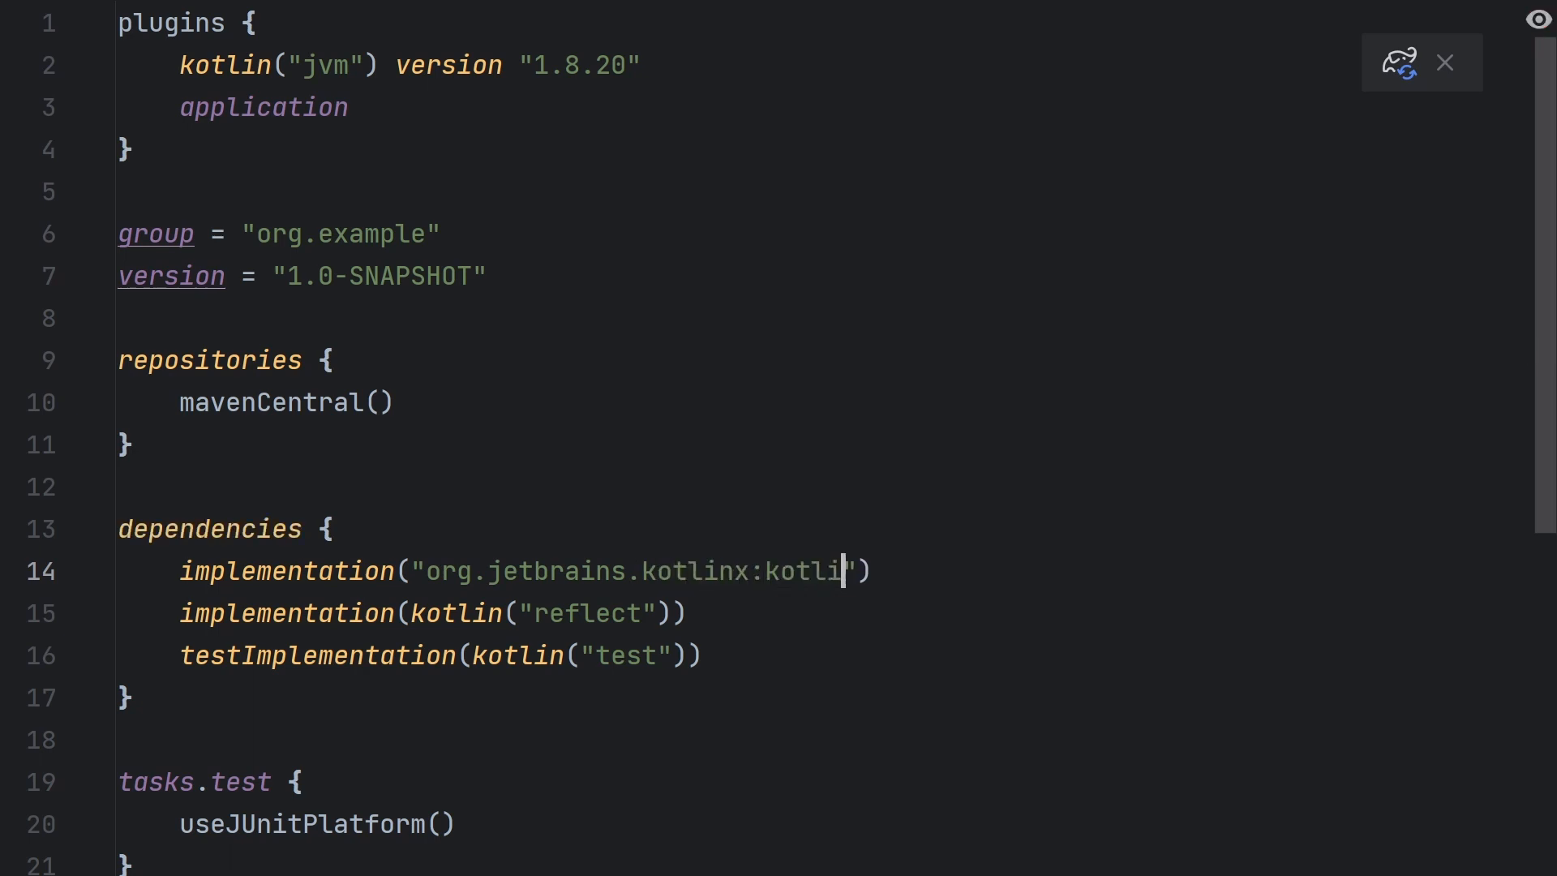
pyautogui.write('x-collections-')
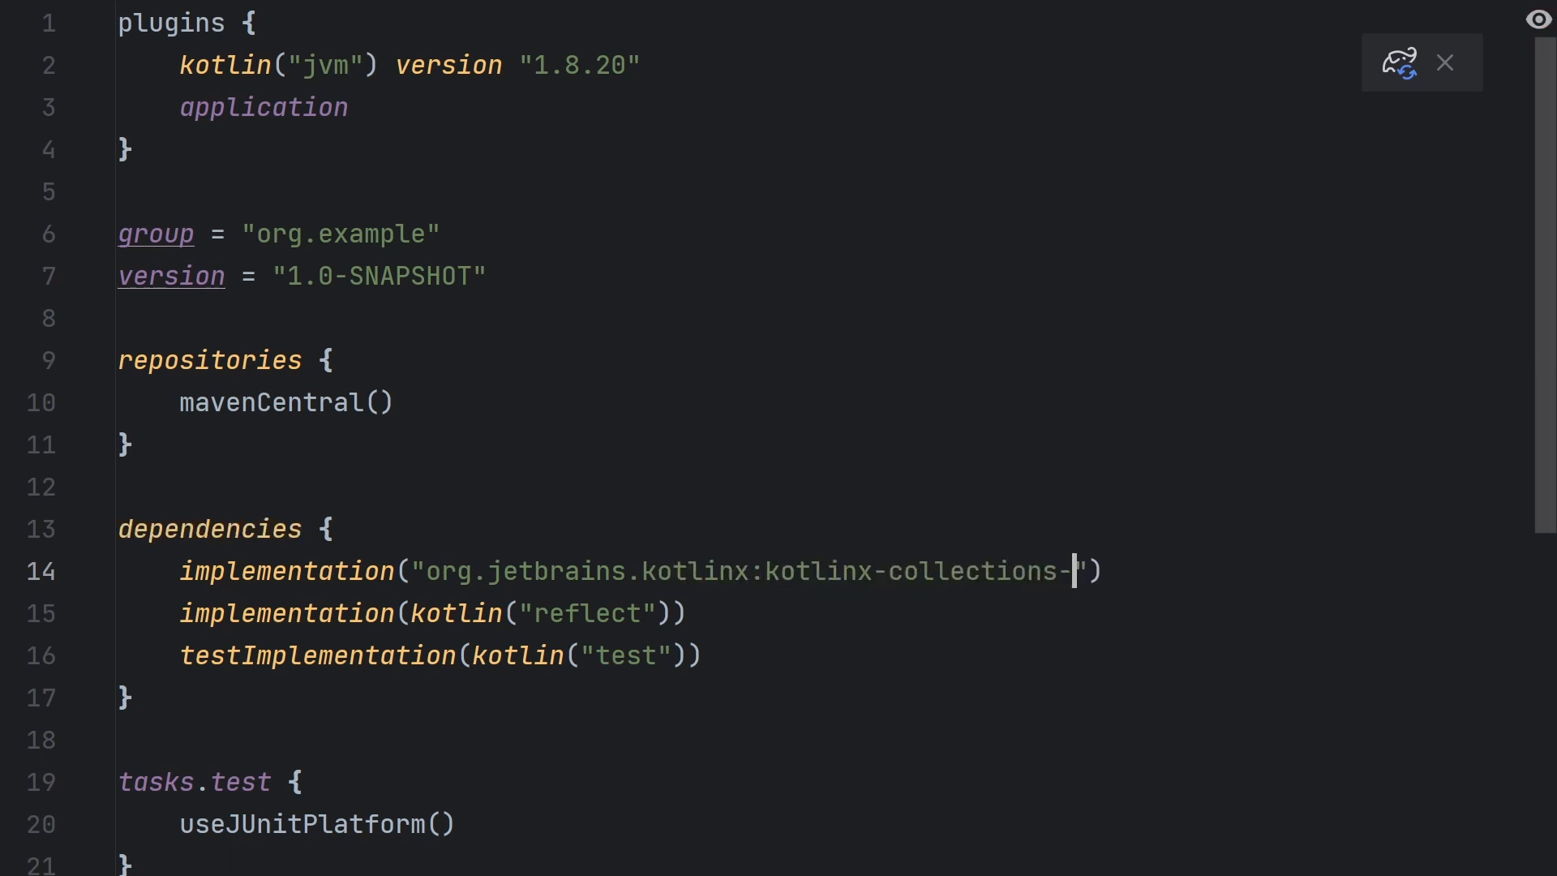
pyautogui.write('immutable:0')
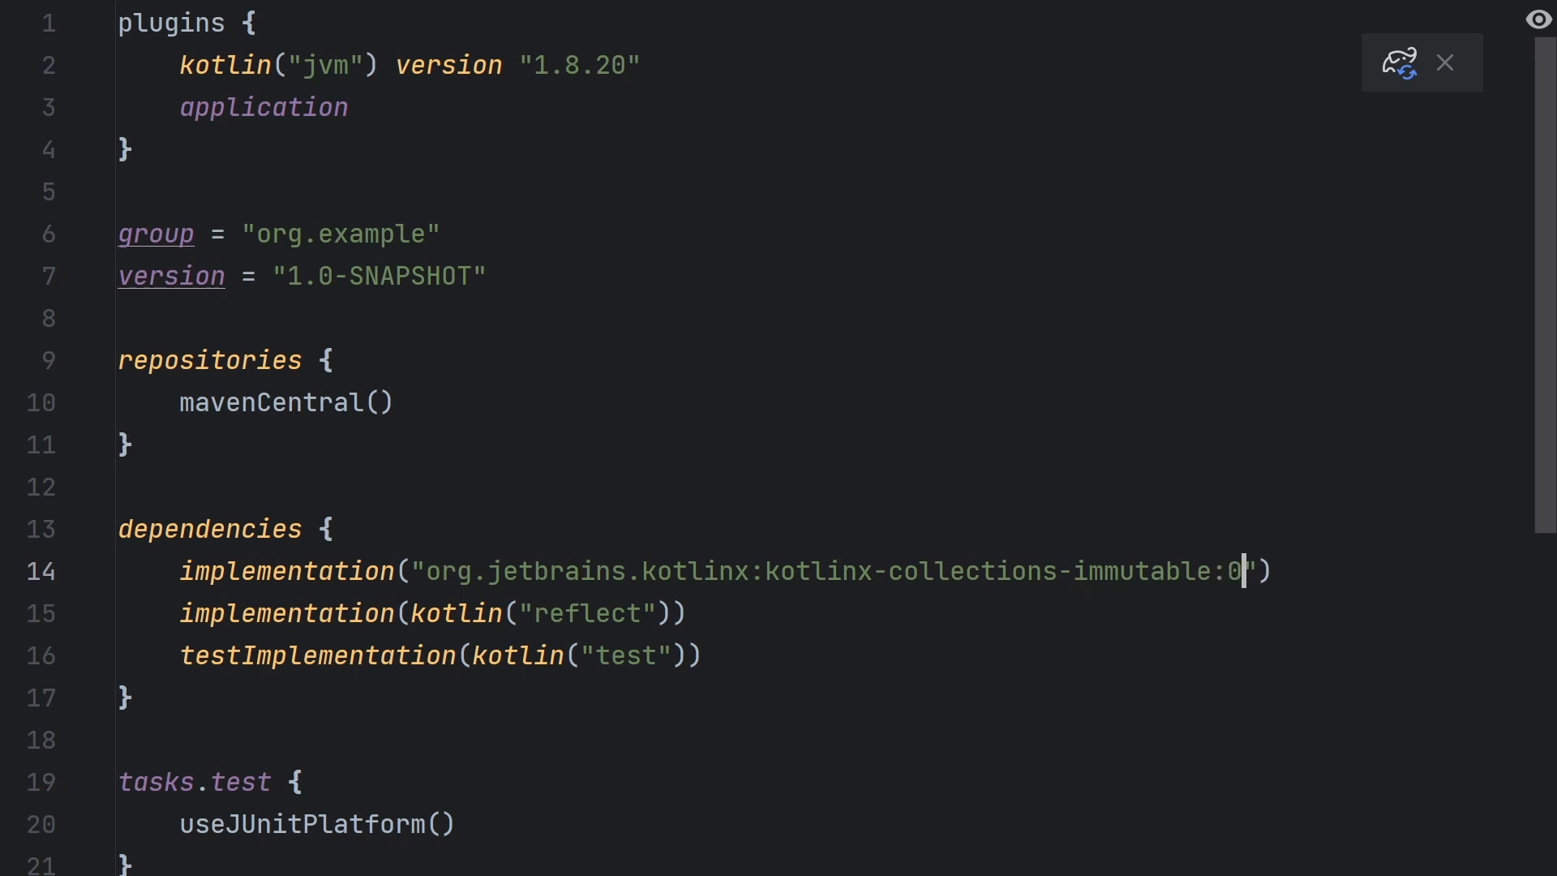
pyautogui.write('.3.5')
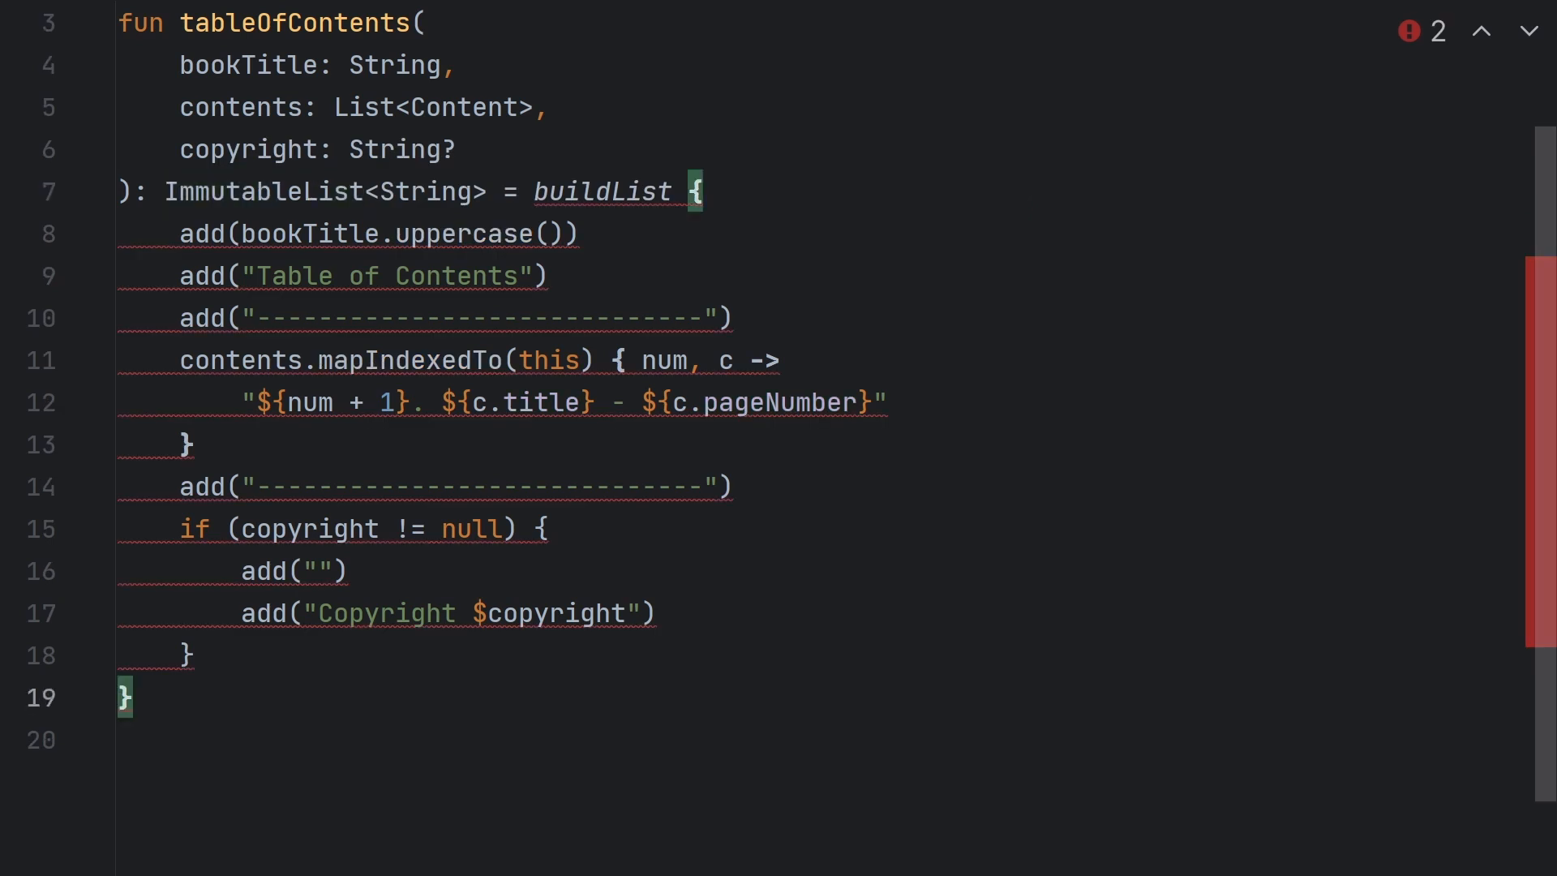
# Append .toImmutableList() after the buildList block in tableOfContents.
pyautogui.write('.toImmutableLis')
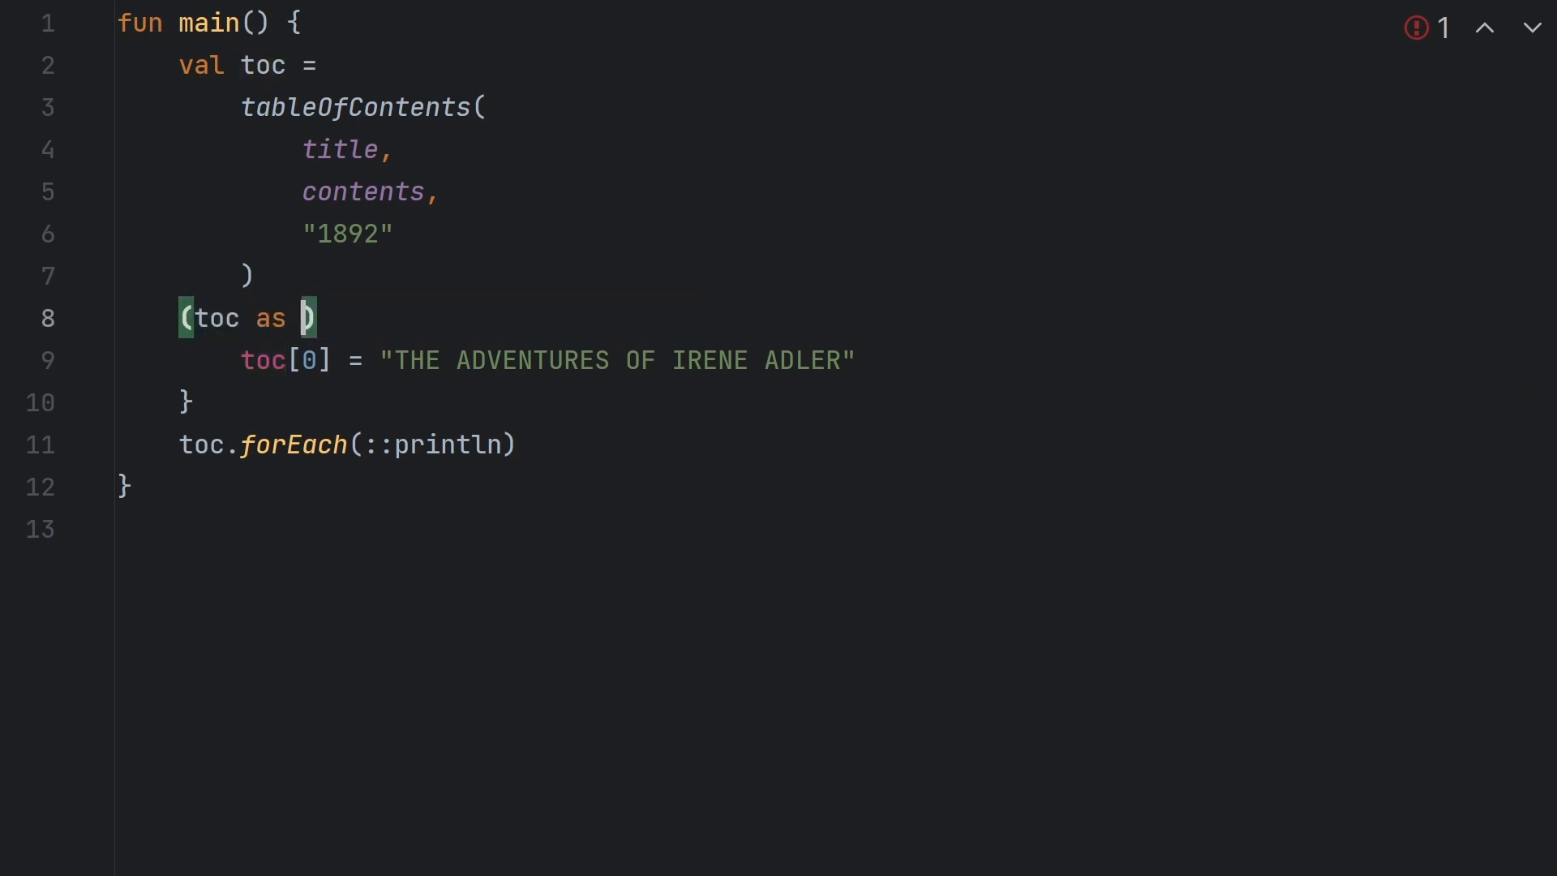
# Write (toc as MutableList<String>)[0] = "THE ADVENTURES OF IRENE ADLER" in main.
pyautogui.write('MutableList<St')
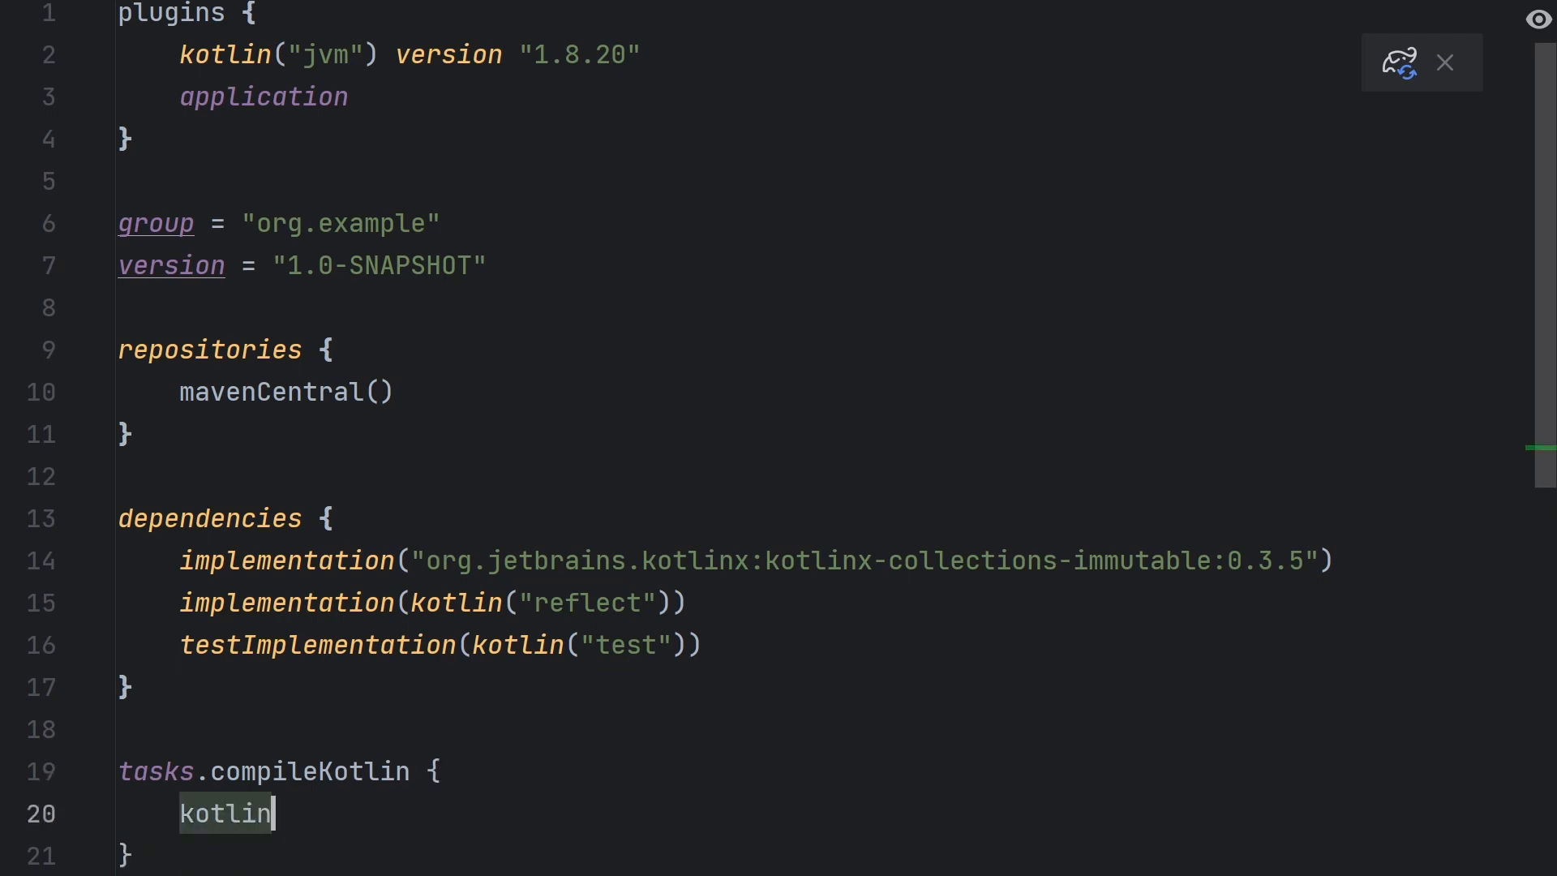
# Set allWarningsAsErrors = true in compileKotlin kotlinOptions, run main, and close the Build window.
pyautogui.write('Options {')
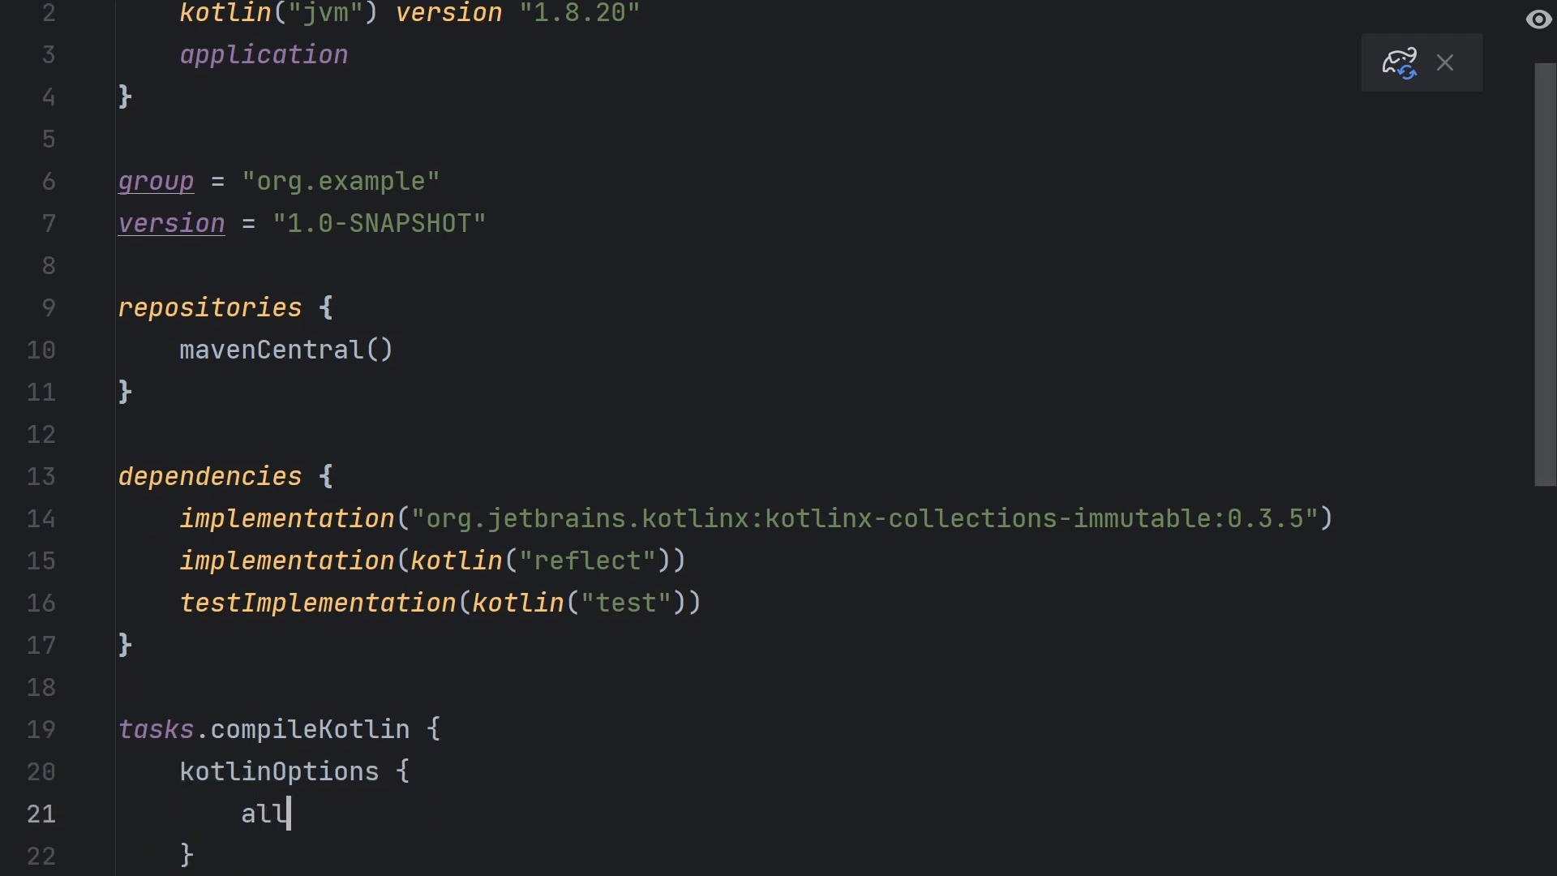
pyautogui.write('WarningsAsErro')
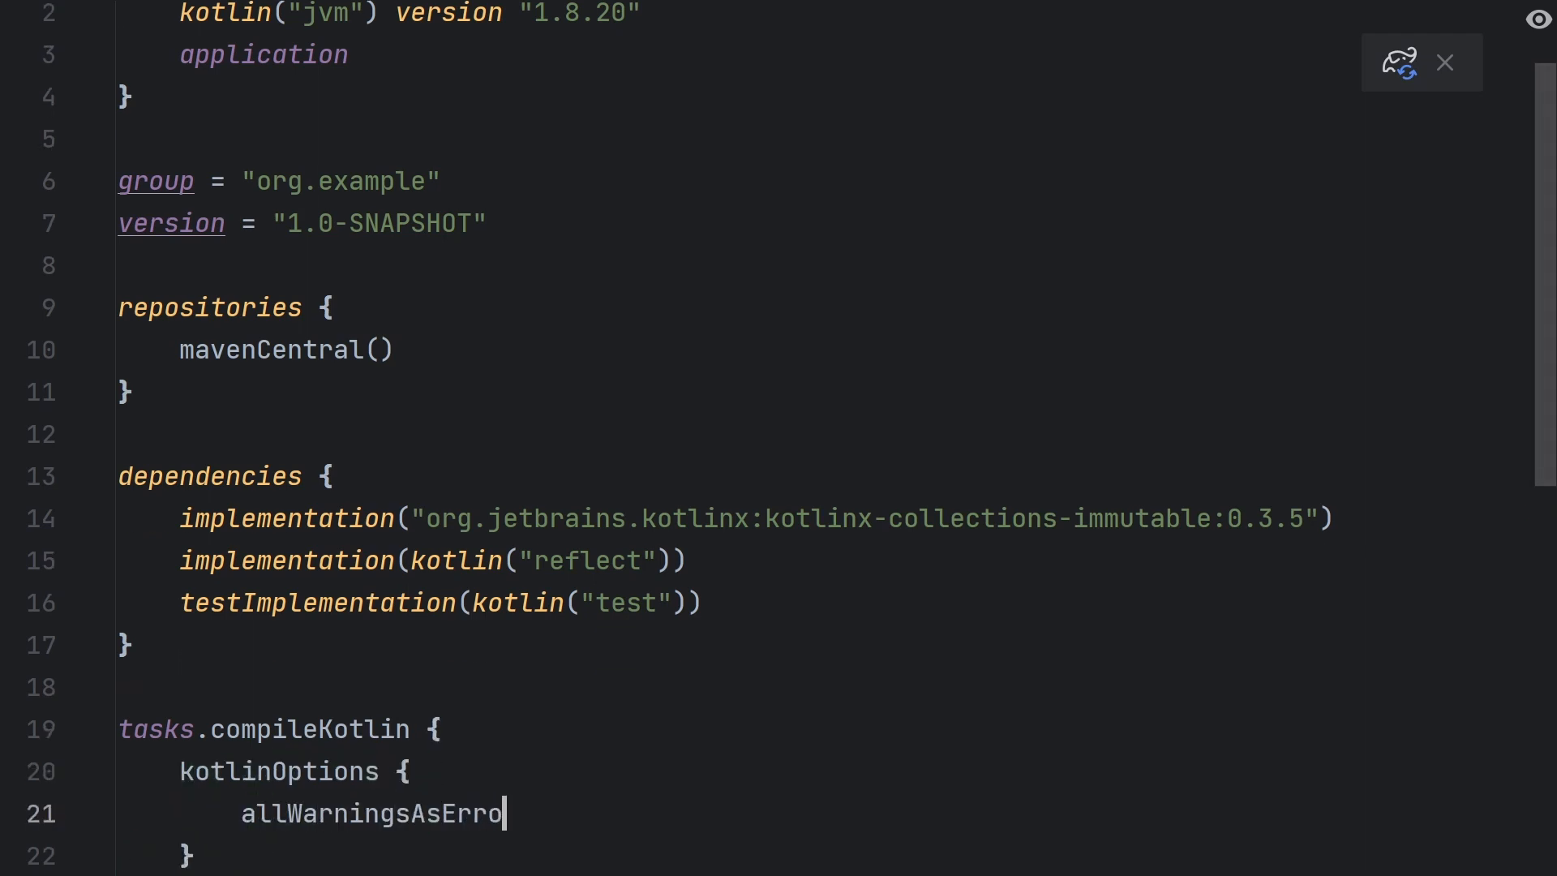
pyautogui.write('rs = true')
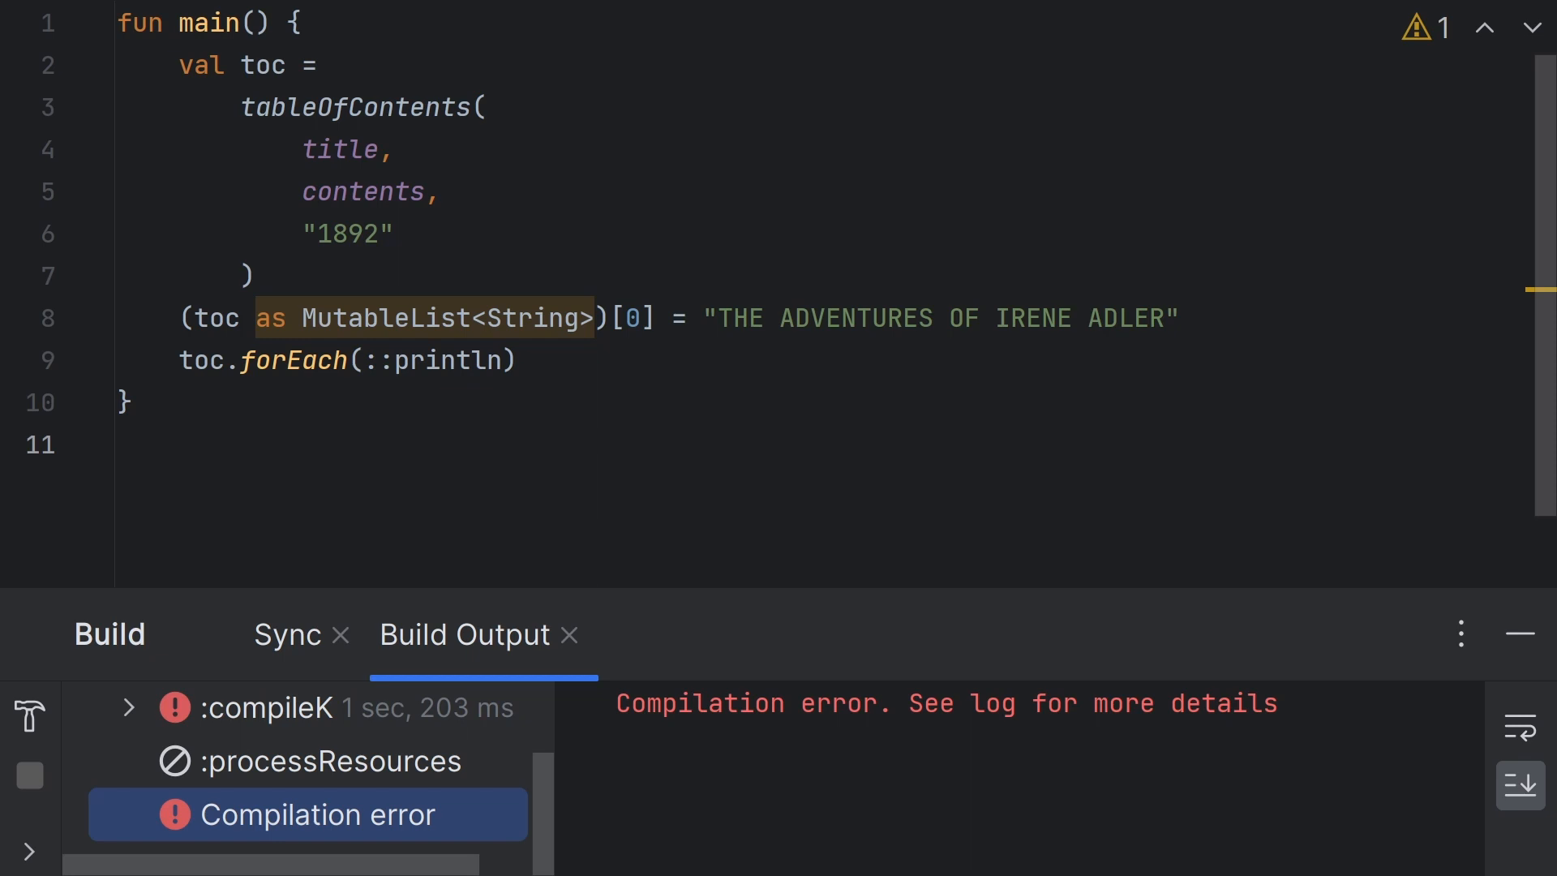
pyautogui.click(1518, 634)
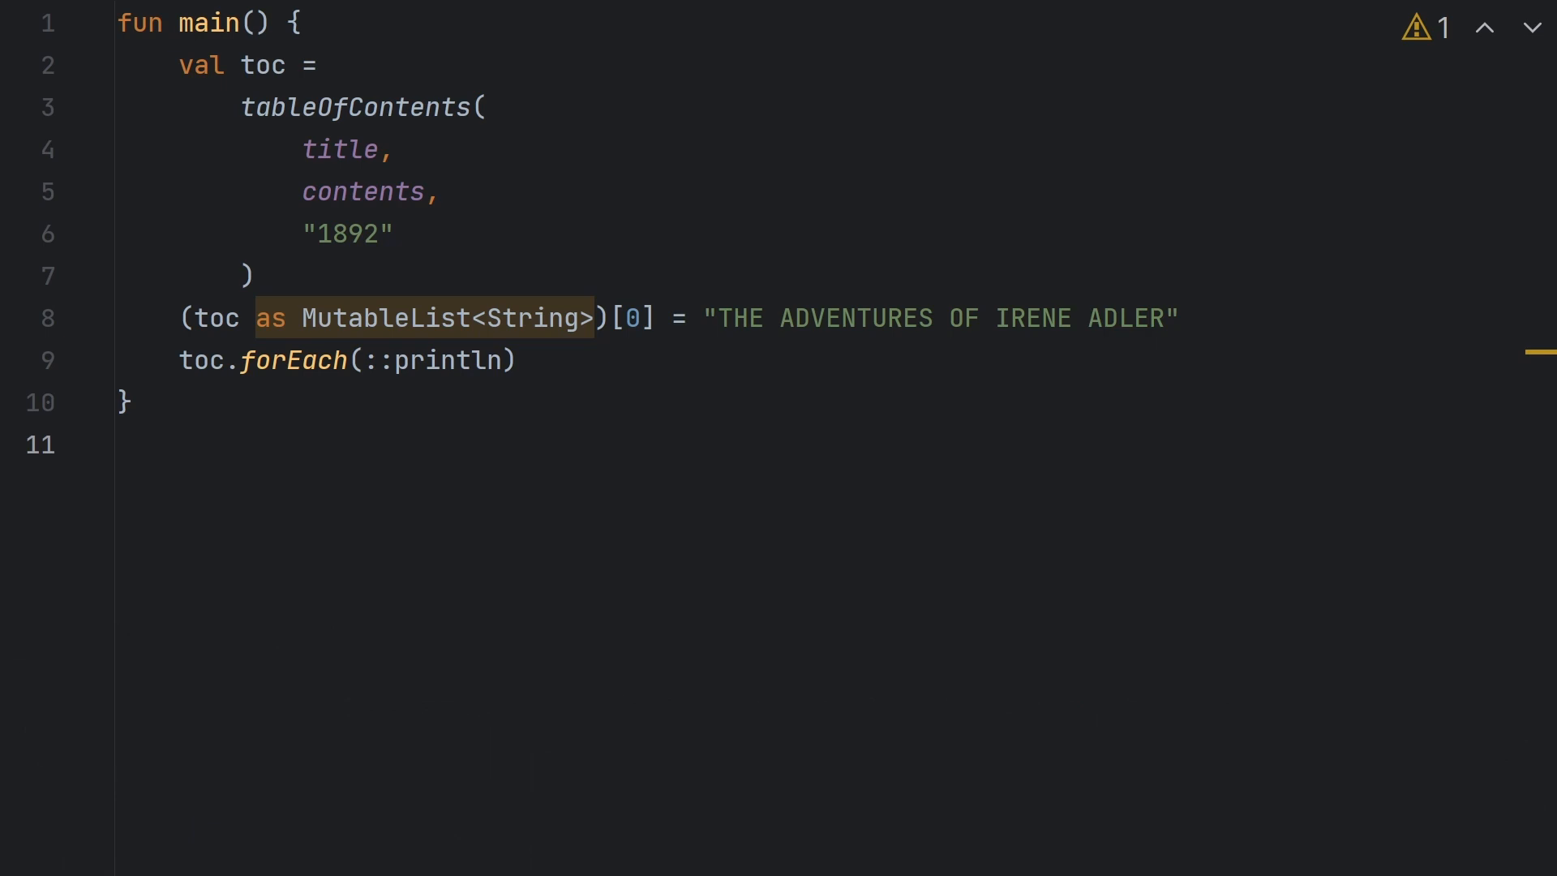
# Cast toc to PersistentList, store set(0, ...) in newTOC, and print newTOC, "#######", toc.
pyautogui.doubleClick(385, 318)
pyautogui.write('pr')
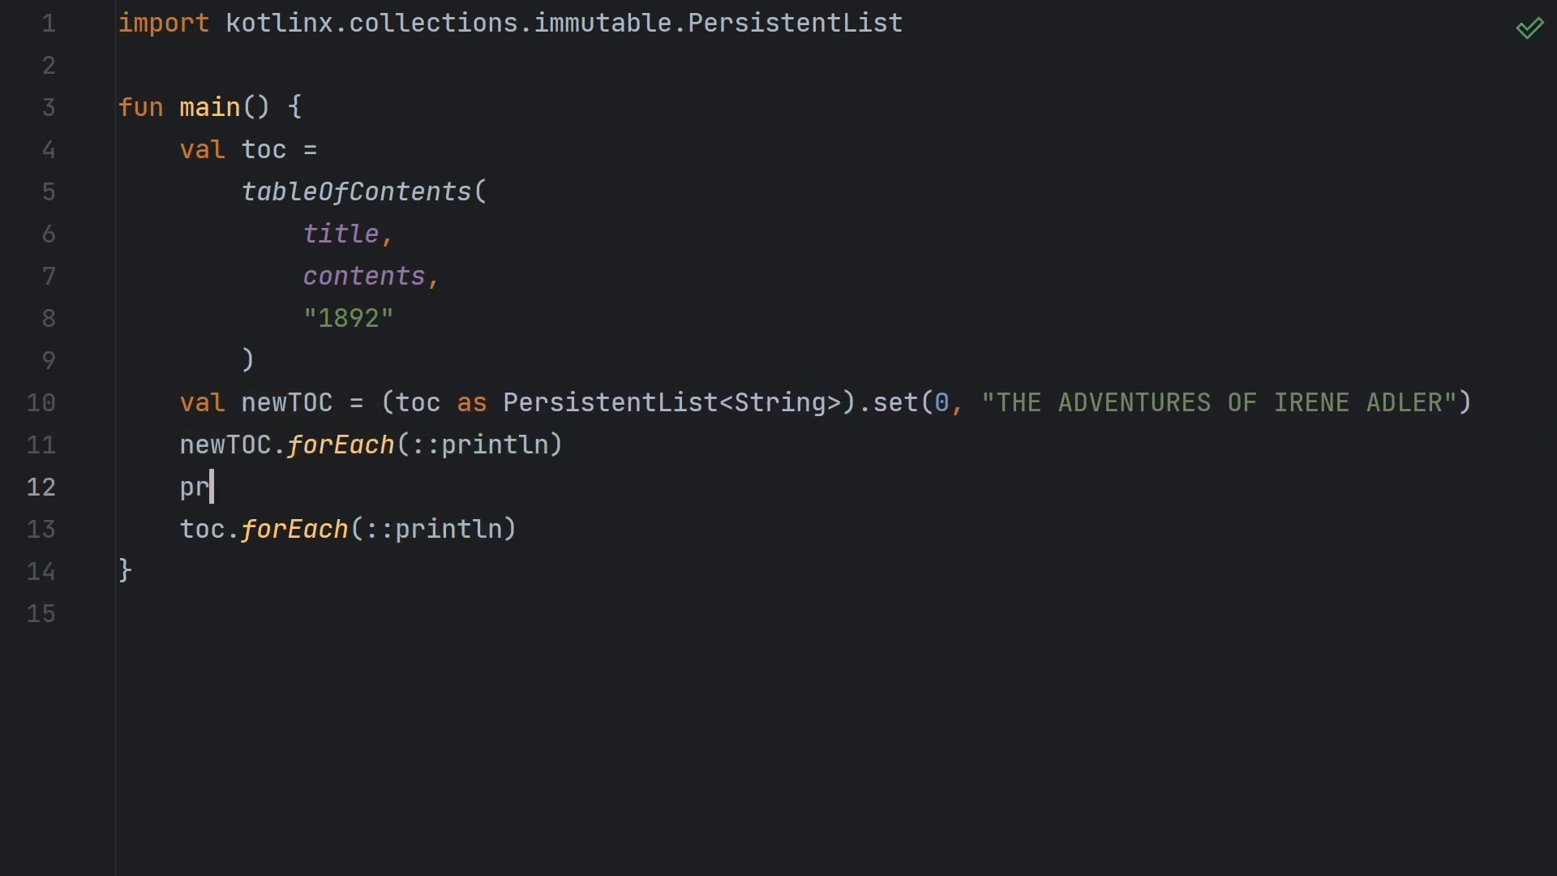
pyautogui.write('intln("#######")')
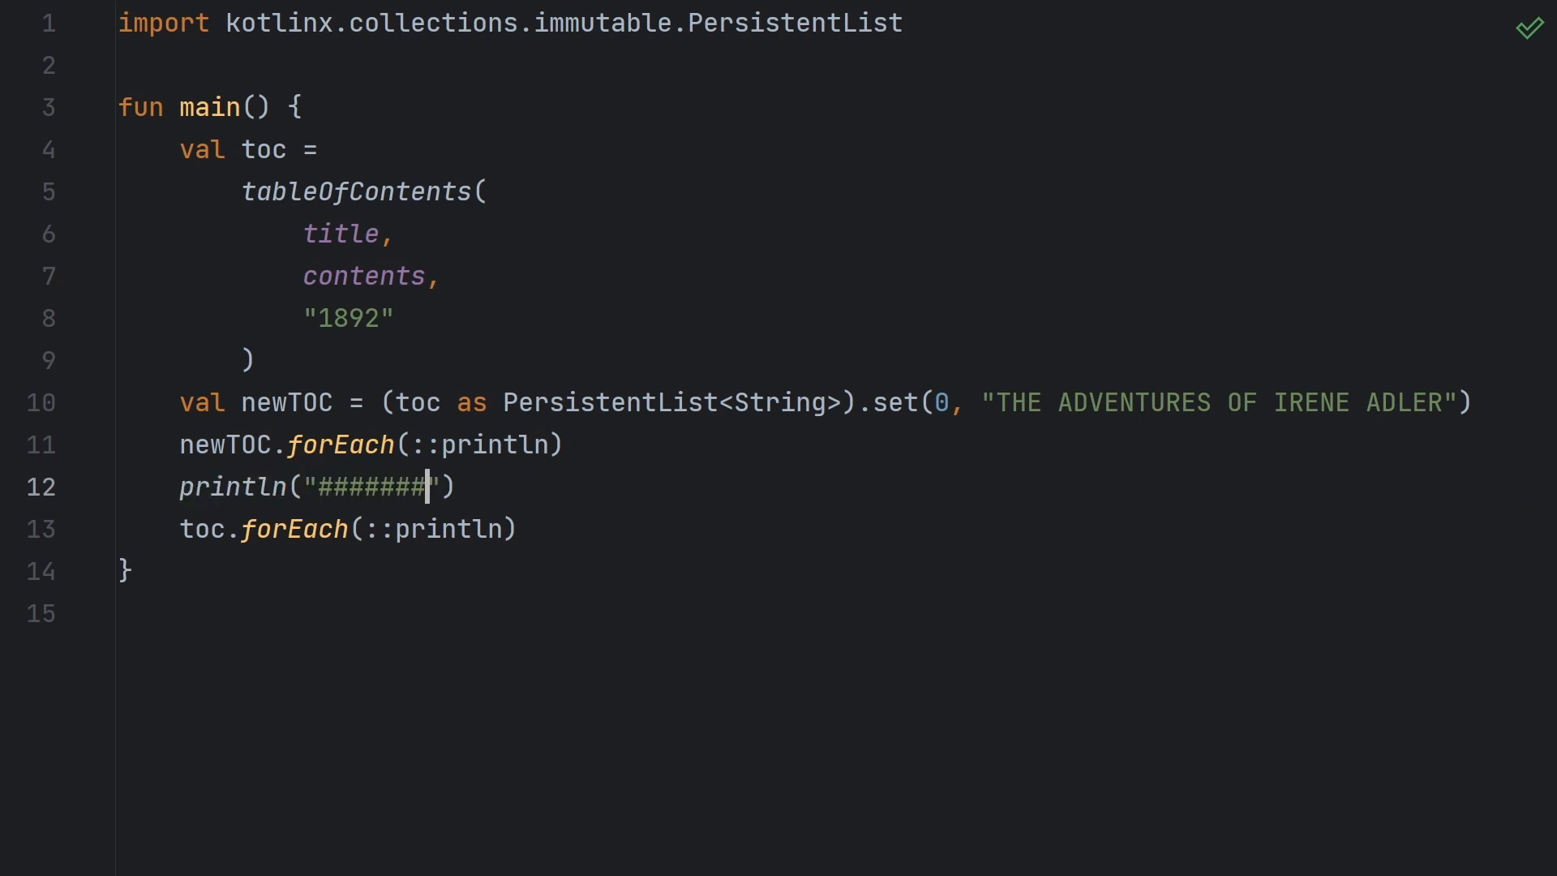